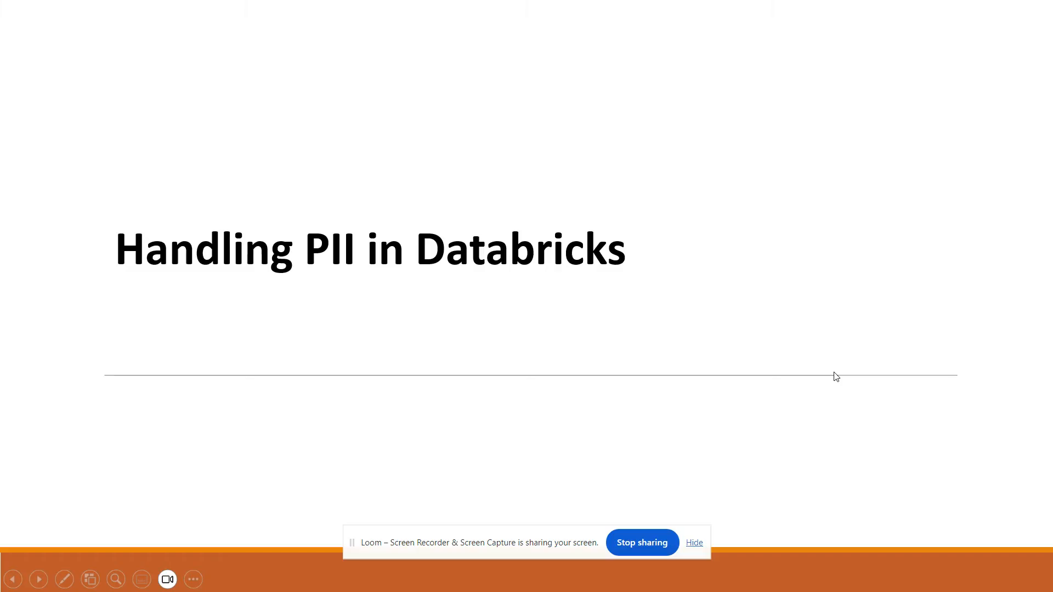
Exit the slide show from the Hashing slide back to Normal view.
{"action": "key", "text": "Escape"}
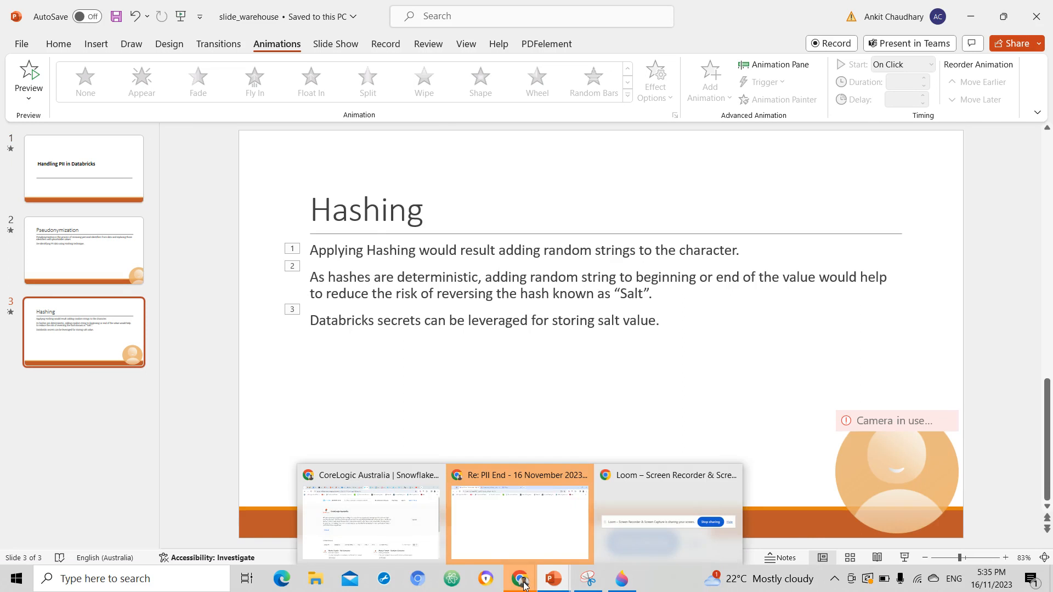
Run the %sql cell in the Pseudonymied PII table notebook that creates temp_user.
{"action": "left_click", "coordinate": [518, 514]}
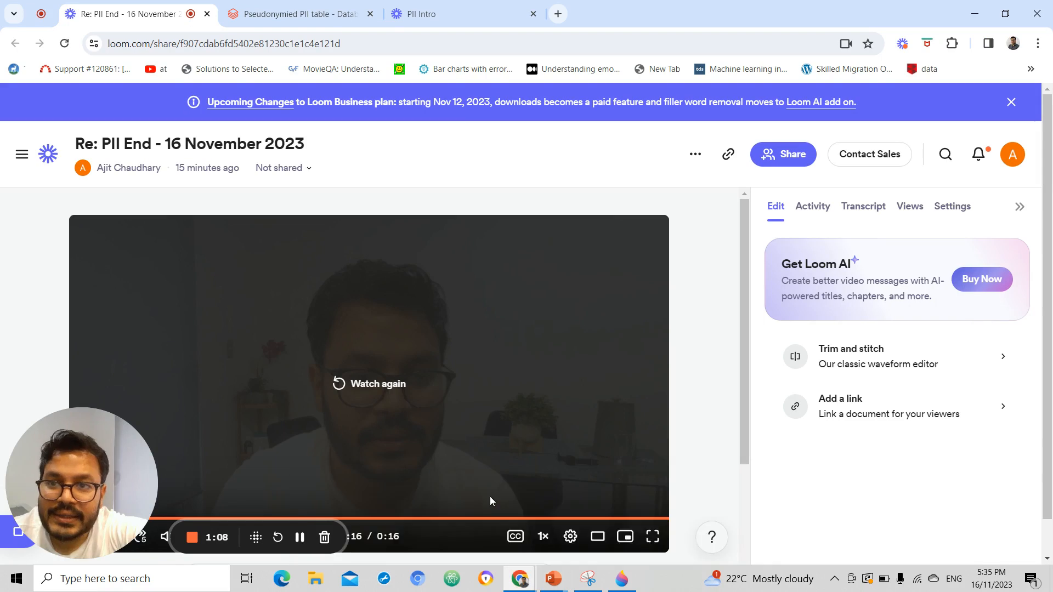
{"action": "left_click", "coordinate": [298, 13]}
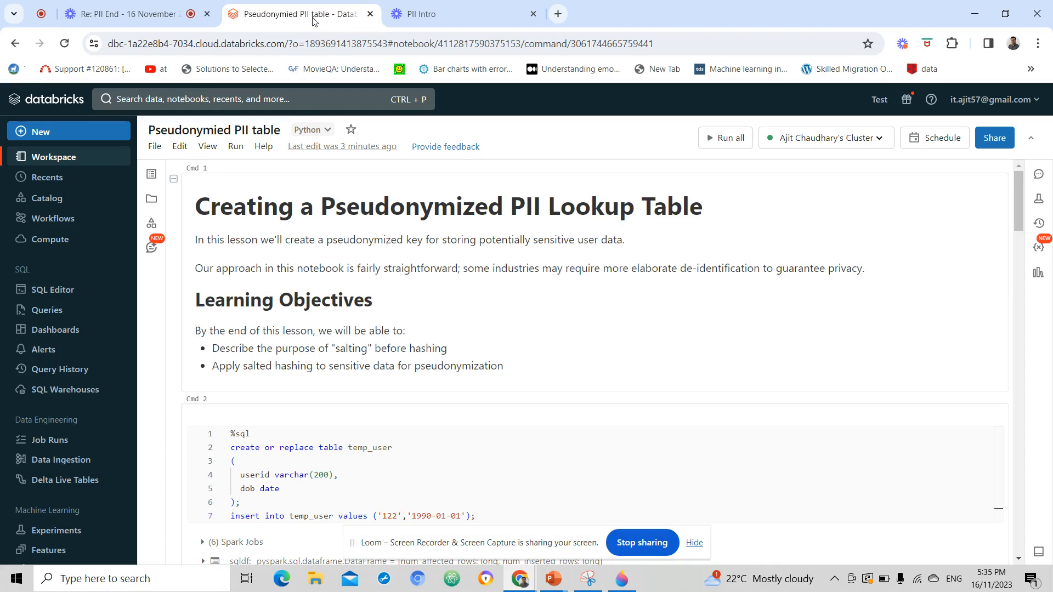
{"action": "left_click", "coordinate": [416, 467]}
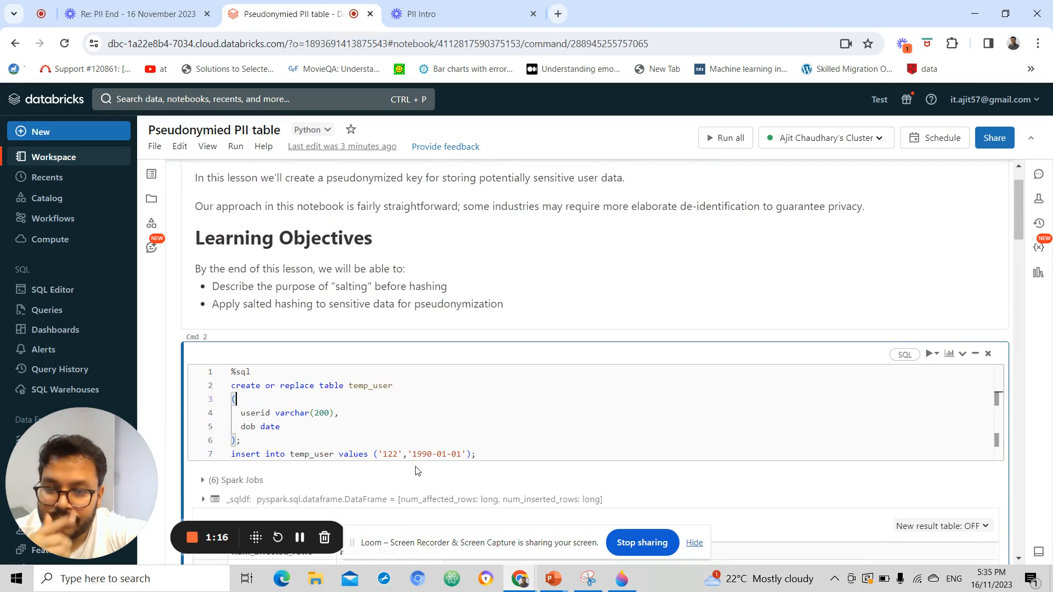
{"action": "mouse_move", "coordinate": [400, 402]}
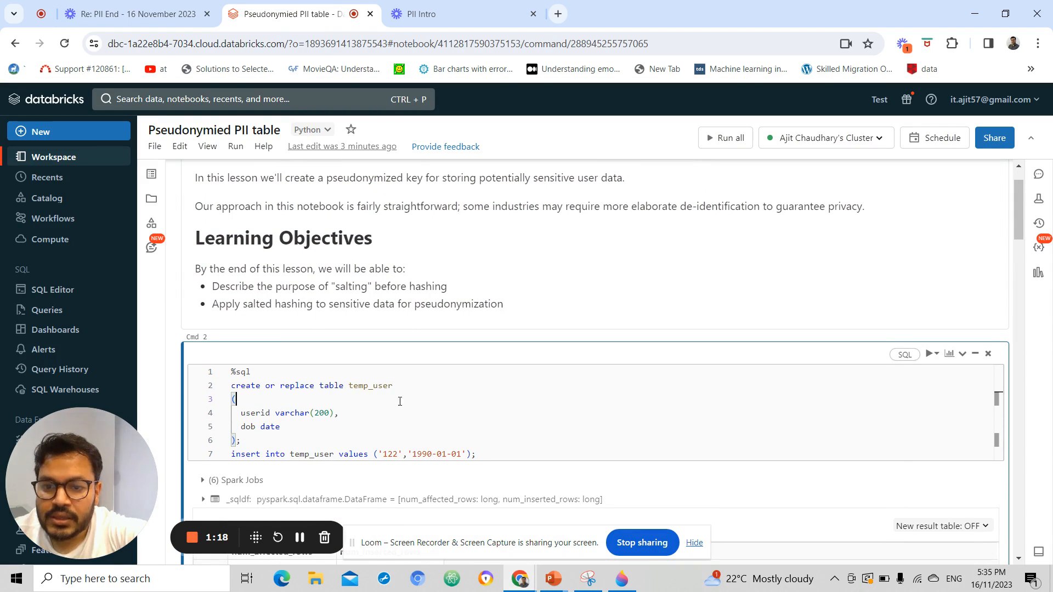
{"action": "left_click", "coordinate": [477, 454]}
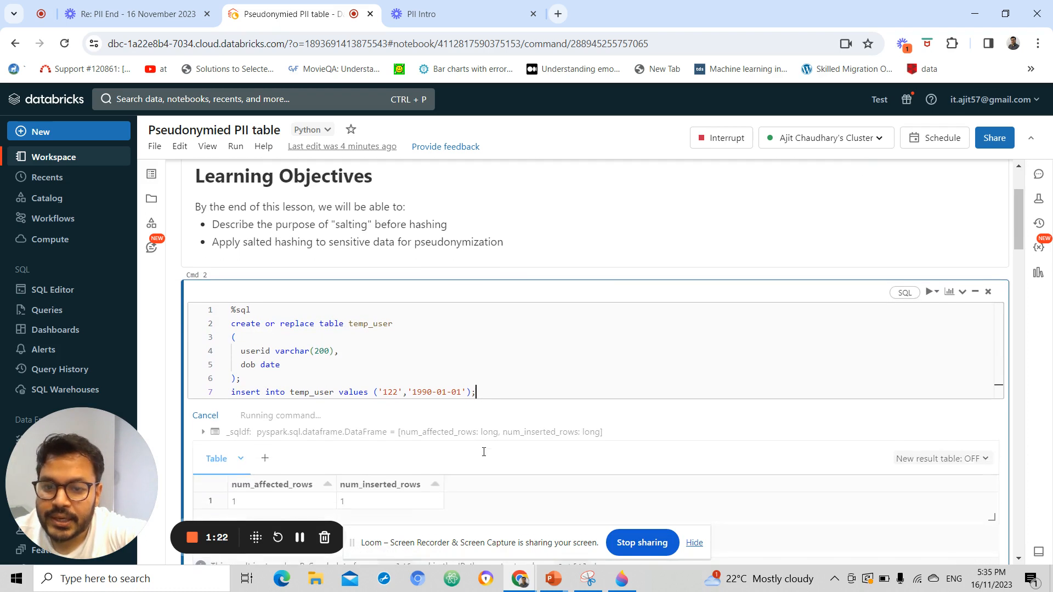
Briefly add then remove a pii comment on the dob line, then scroll to the salting notes.
{"action": "left_click", "coordinate": [930, 291]}
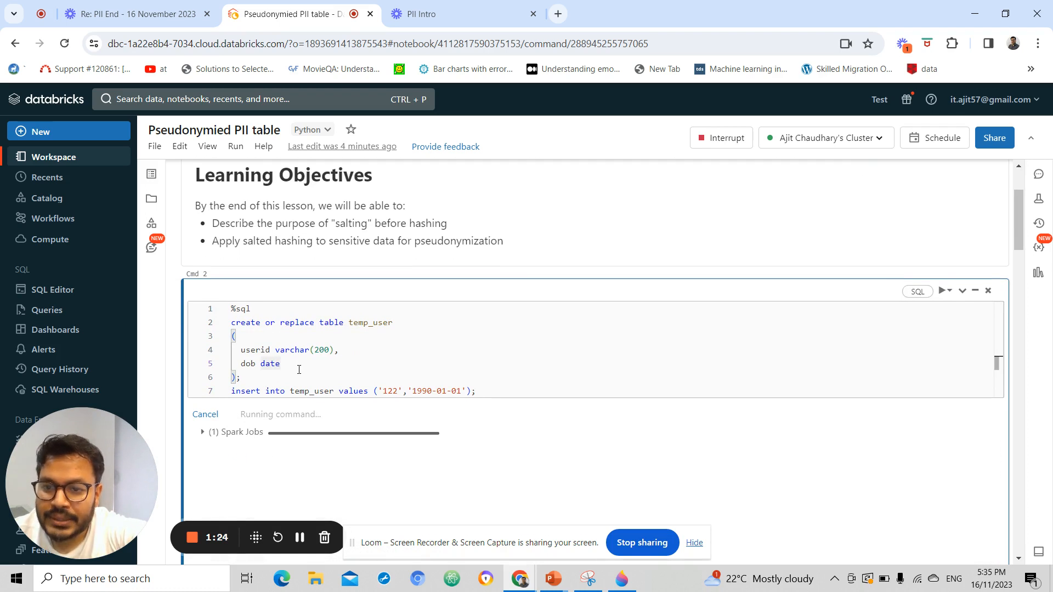
{"action": "type", "text": "#pii"}
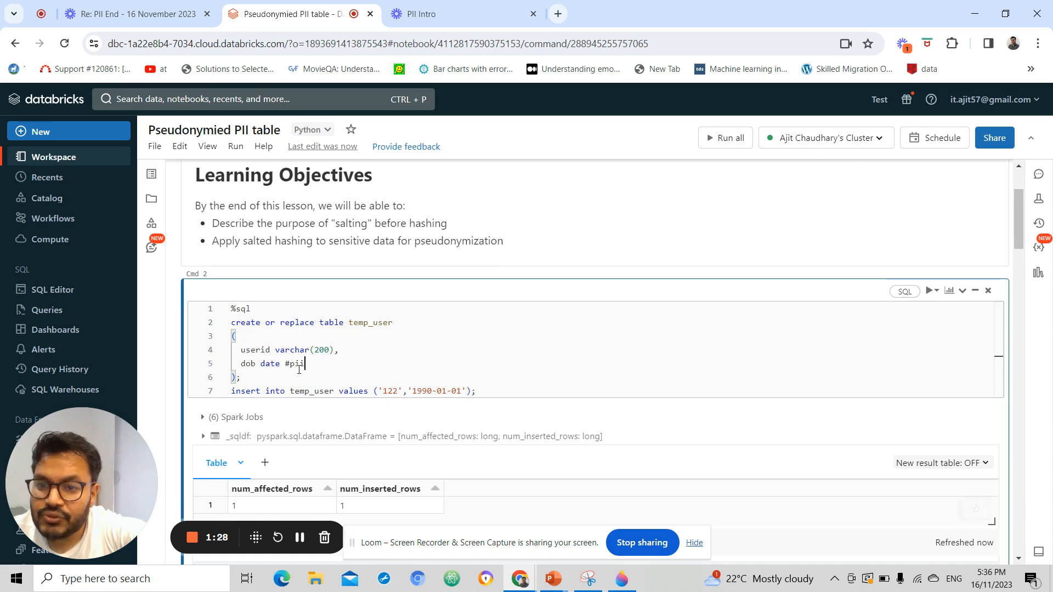
{"action": "key", "text": "Backspace"}
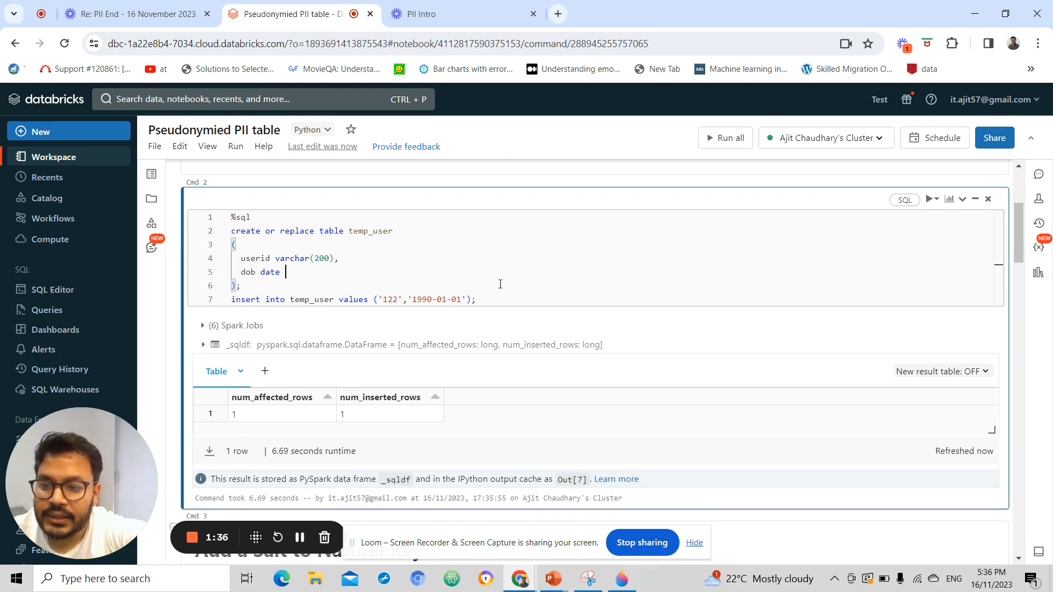
{"action": "scroll", "scroll_direction": "down", "scroll_amount": 3}
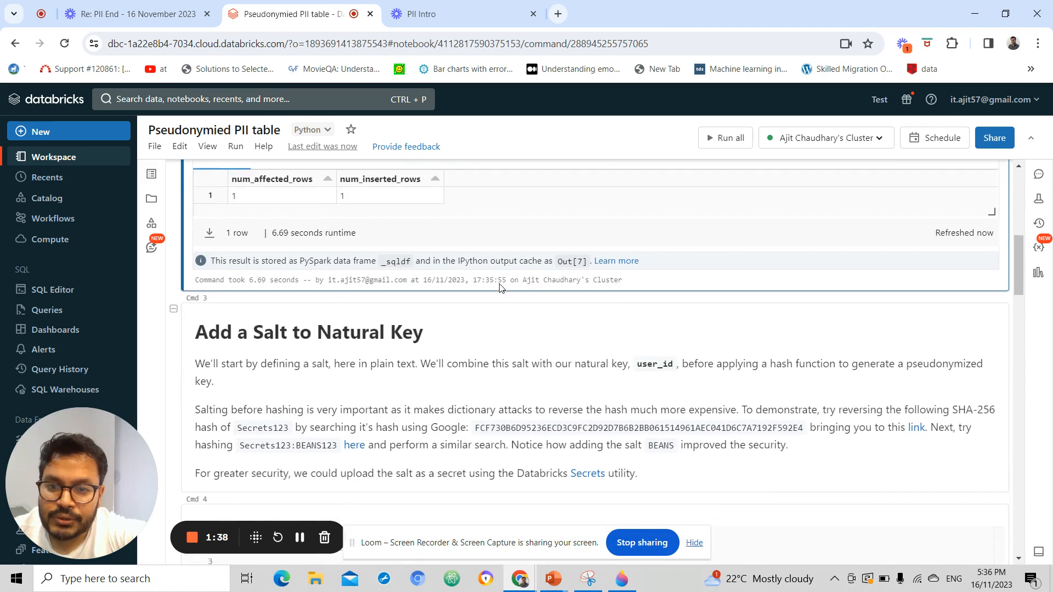
{"action": "scroll", "scroll_direction": "down", "scroll_amount": 3}
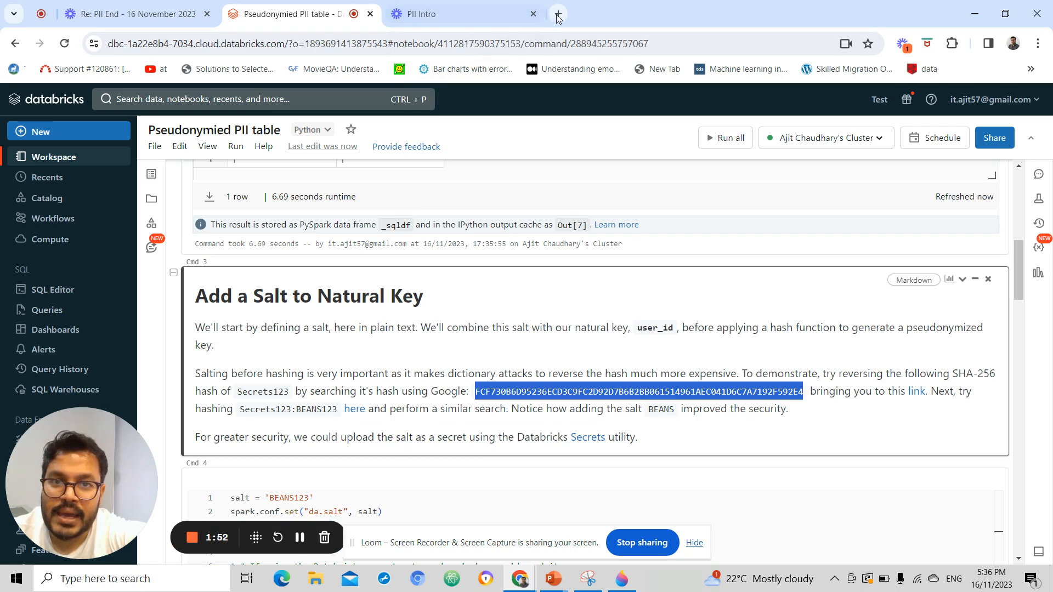
{"action": "left_click", "coordinate": [556, 13]}
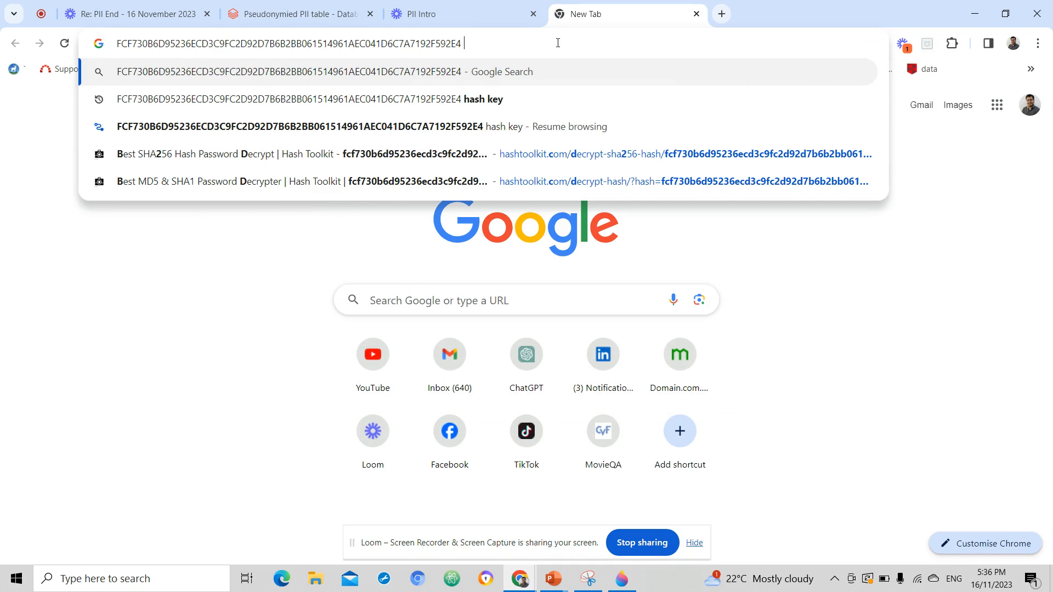
{"action": "type", "text": "HAS"}
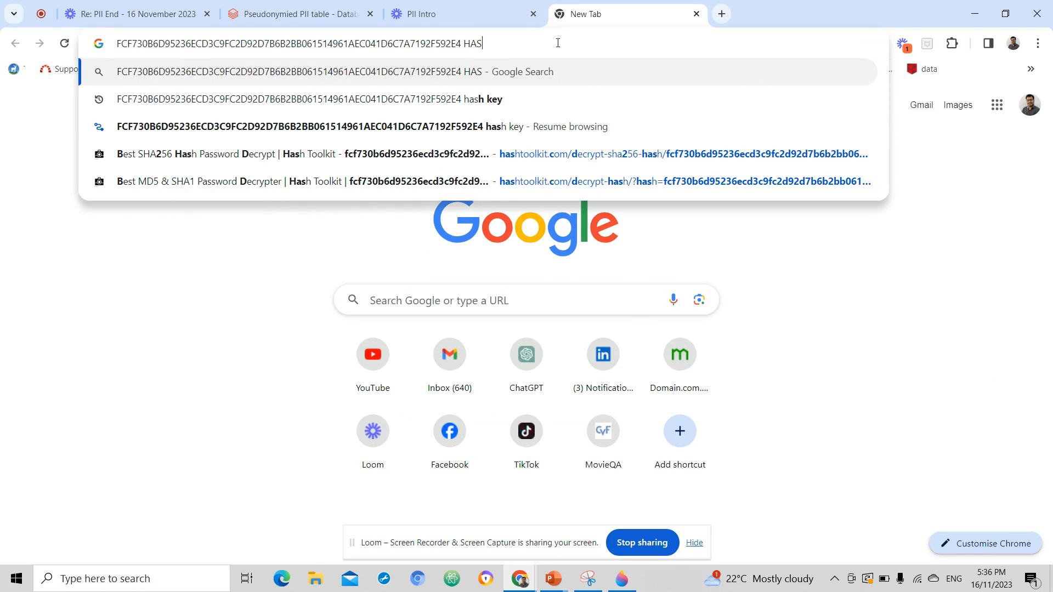
{"action": "key", "text": "Return"}
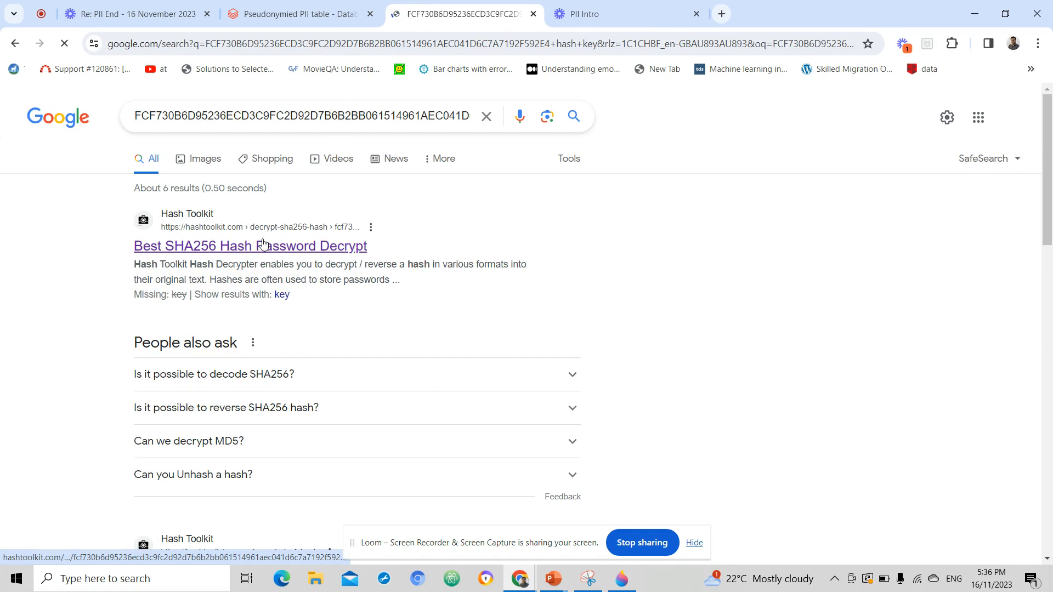
{"action": "left_click", "coordinate": [250, 246]}
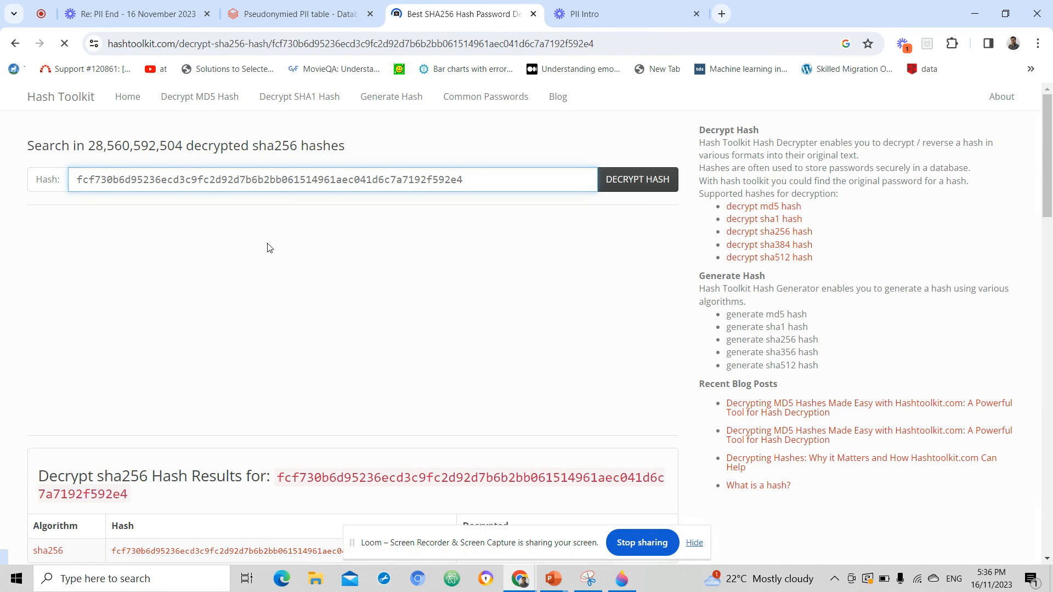
{"action": "scroll", "scroll_direction": "down", "scroll_amount": 3}
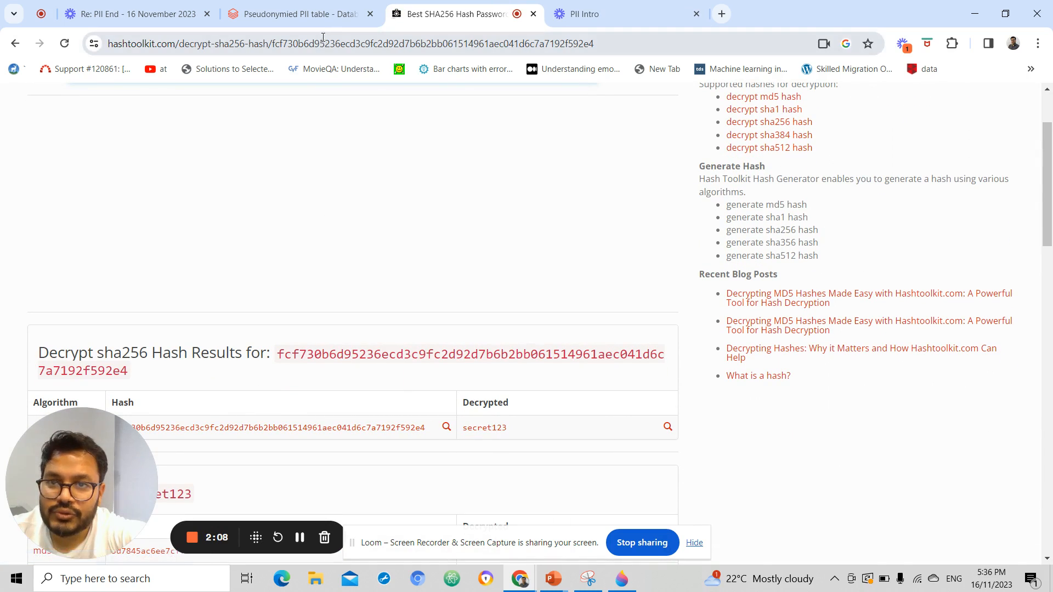
{"action": "left_click", "coordinate": [299, 13]}
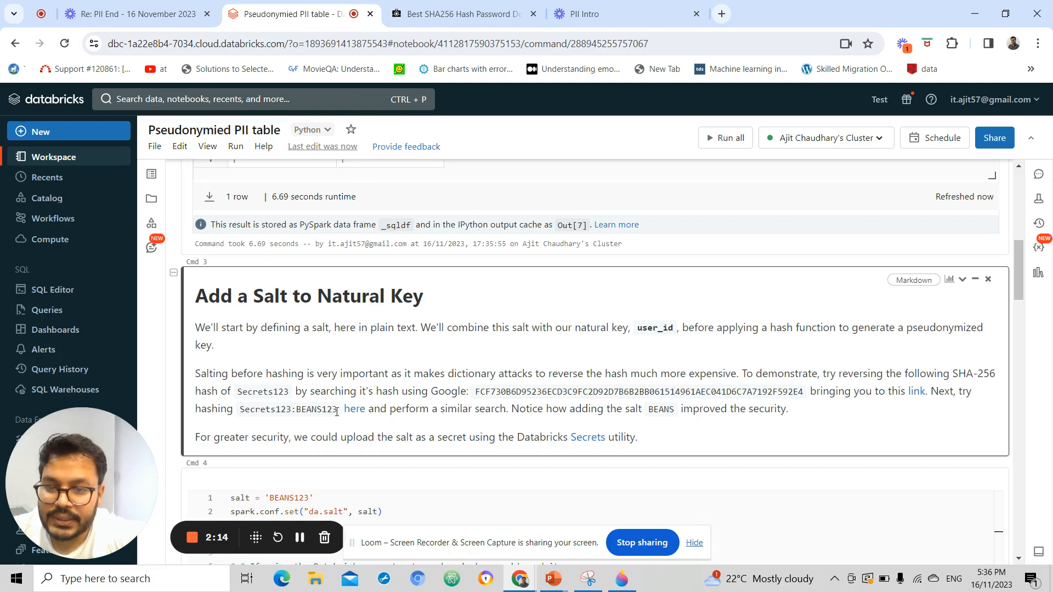
{"action": "double_click", "coordinate": [288, 408]}
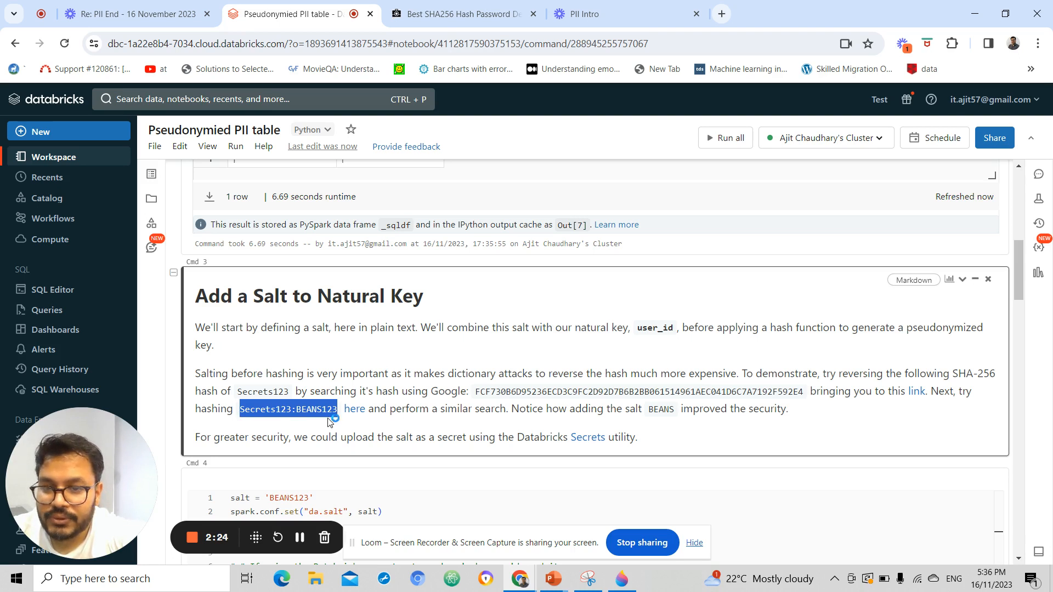
{"action": "mouse_move", "coordinate": [354, 408]}
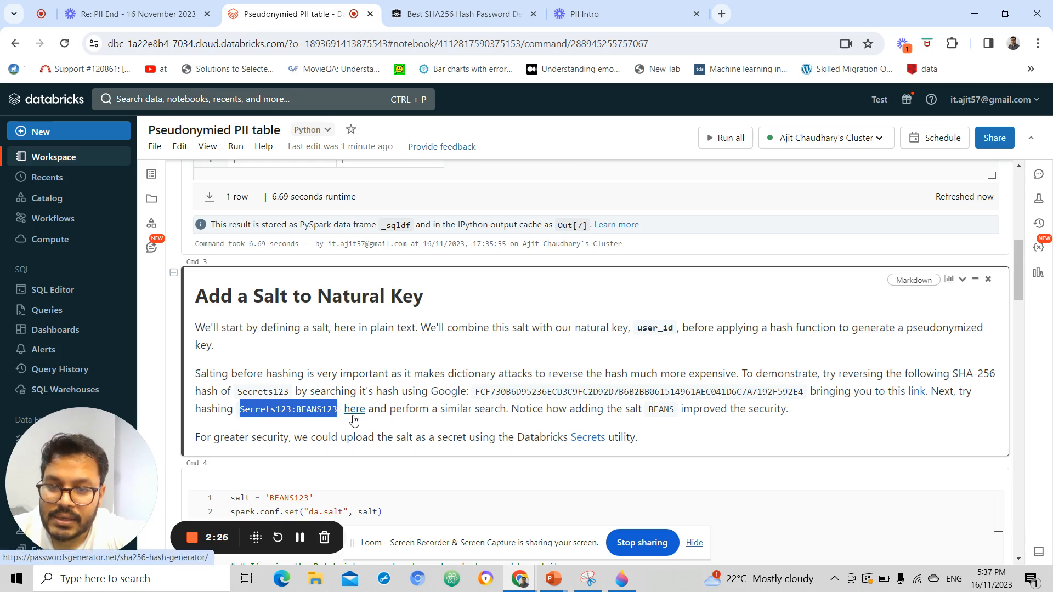
{"action": "left_click", "coordinate": [354, 408]}
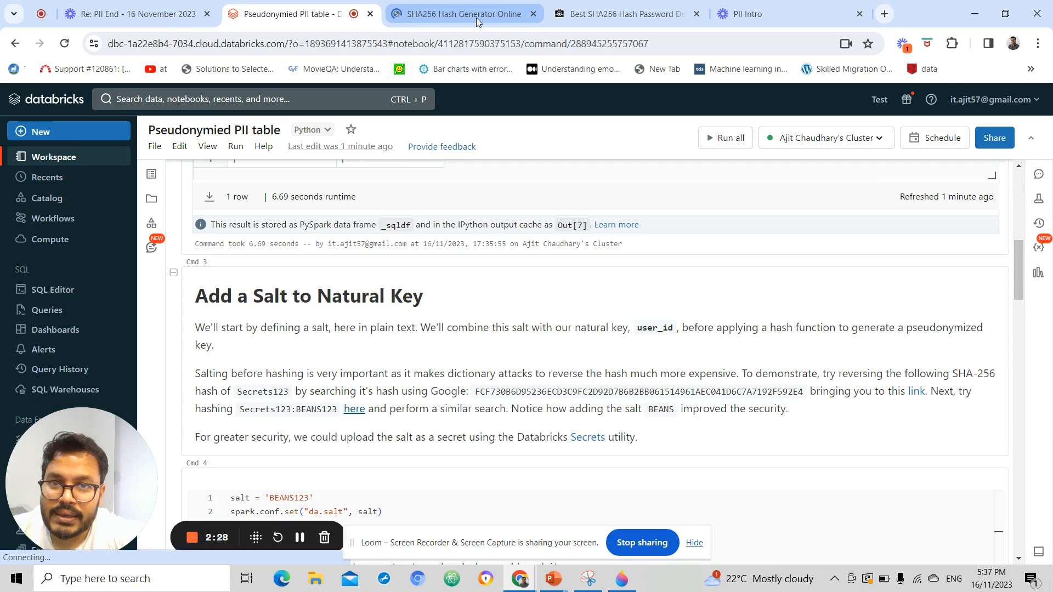
{"action": "left_click", "coordinate": [462, 13]}
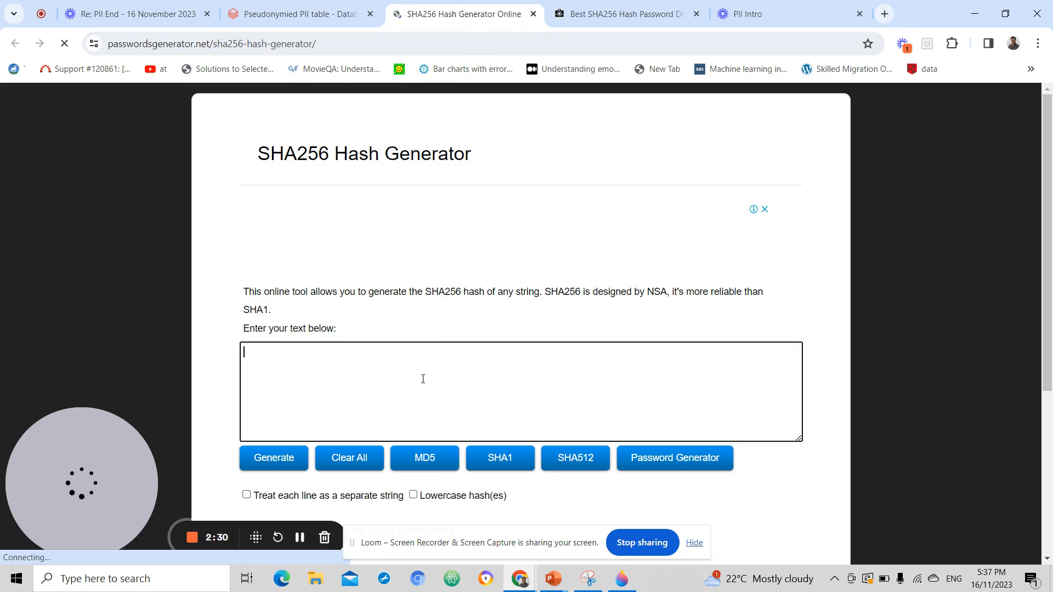
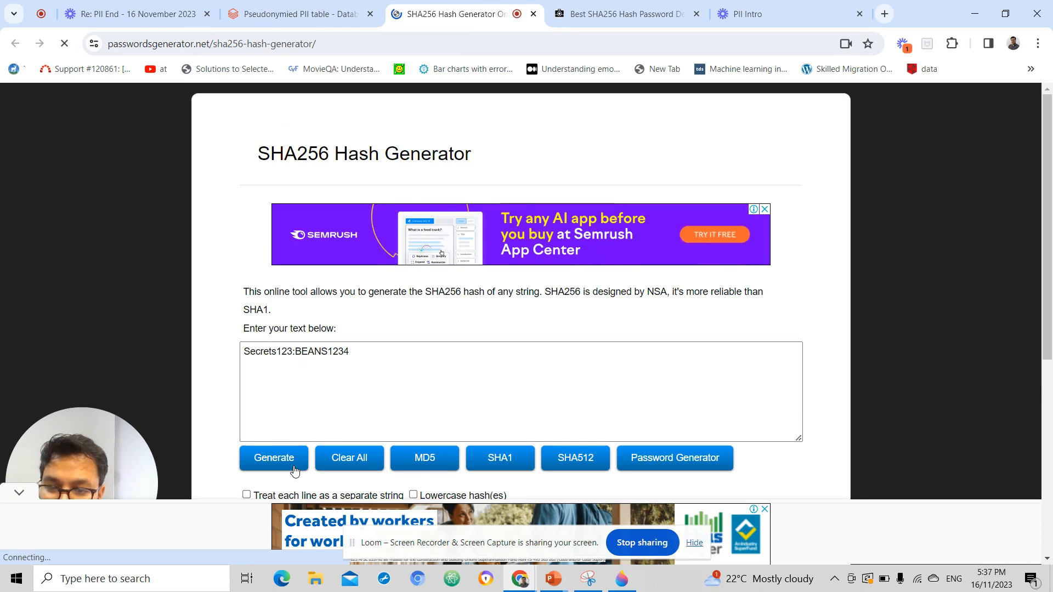
{"action": "left_click", "coordinate": [273, 458]}
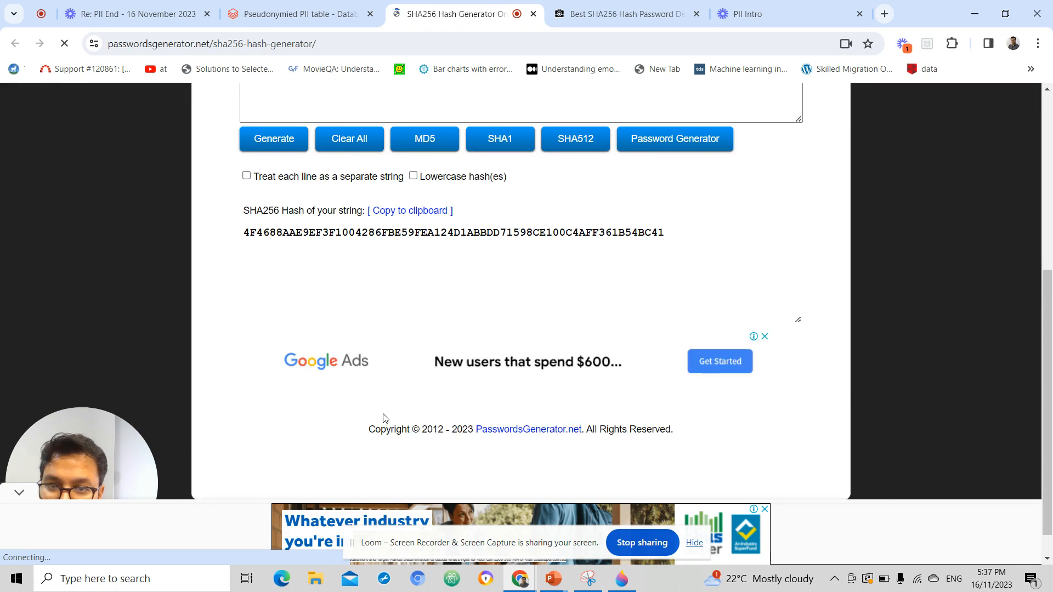
{"action": "left_click", "coordinate": [410, 262]}
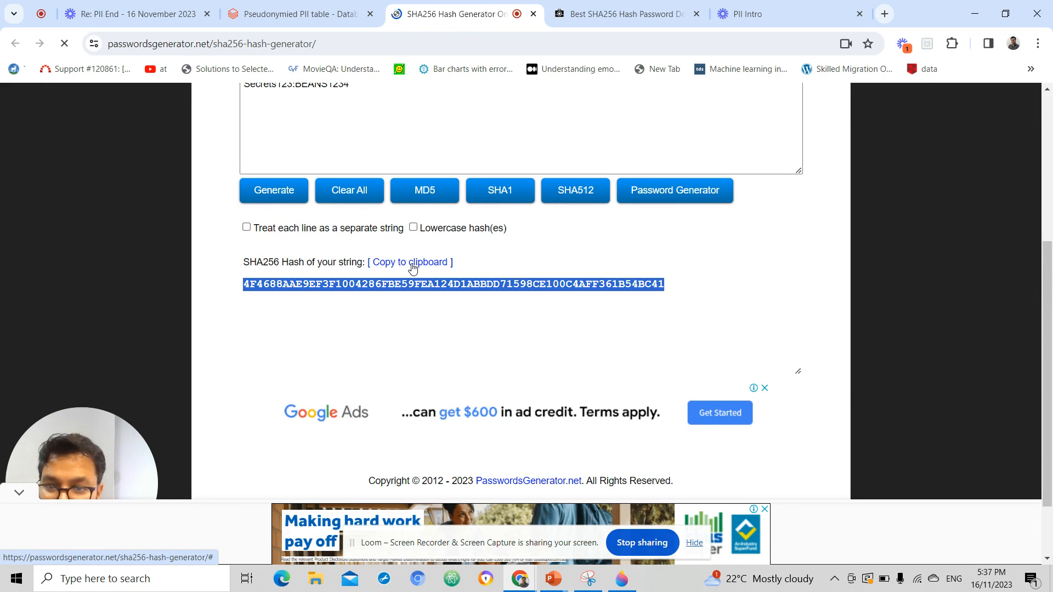
{"action": "scroll", "scroll_direction": "up", "scroll_amount": 3}
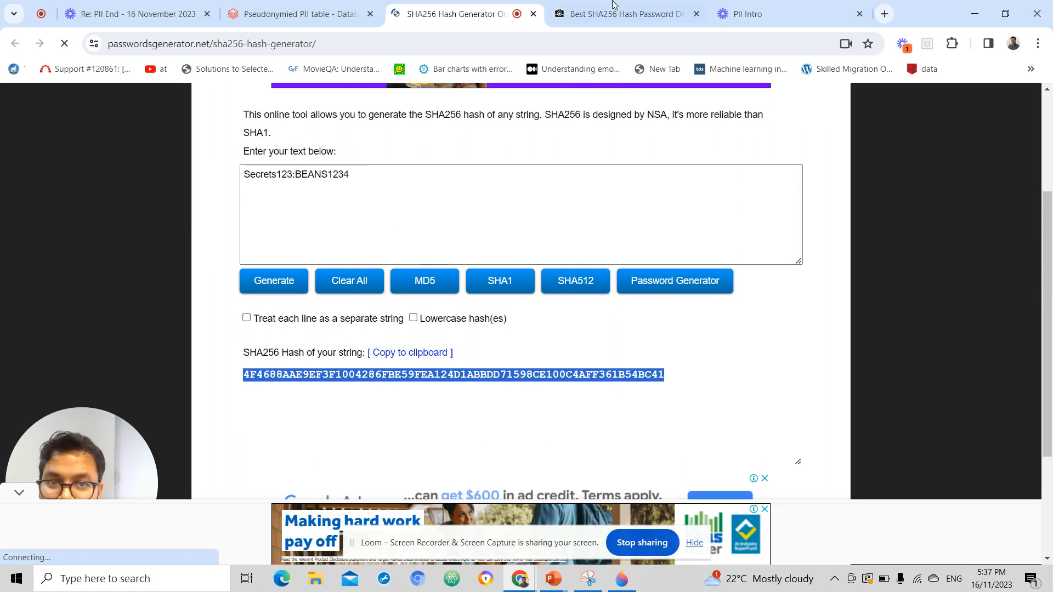
{"action": "left_click", "coordinate": [625, 14]}
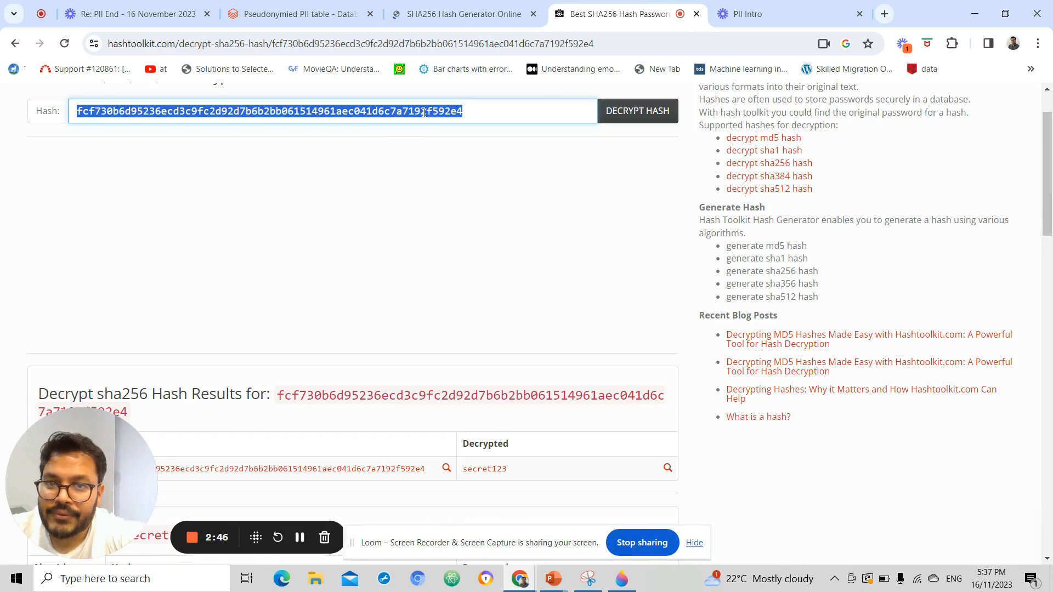
Look up the salted hash 4F4688…BC41 on Hash Toolkit, which finds no match.
{"action": "left_click", "coordinate": [636, 111]}
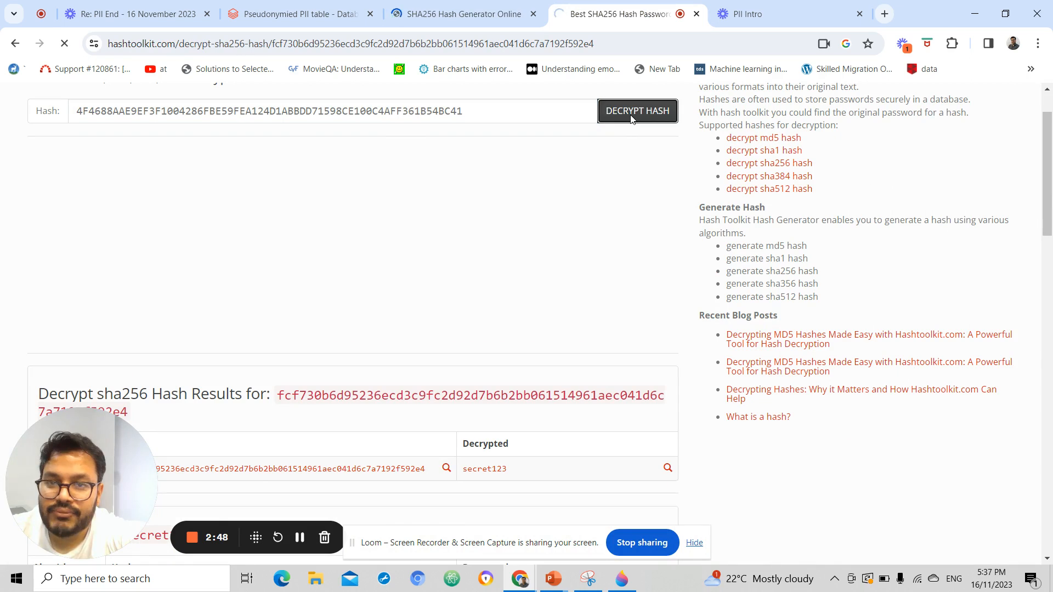
{"action": "left_click", "coordinate": [636, 111]}
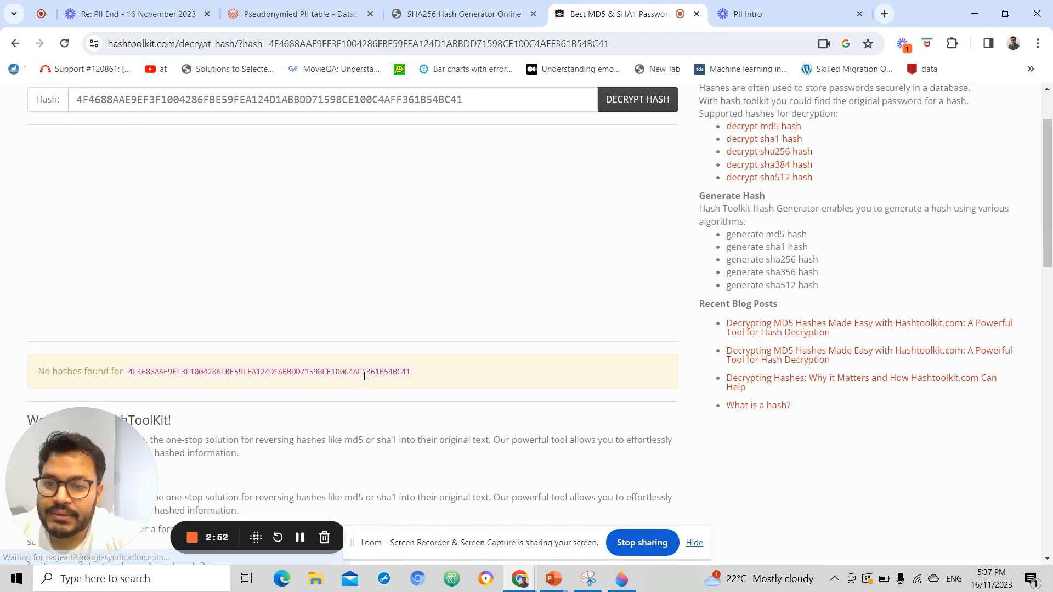
{"action": "double_click", "coordinate": [269, 371]}
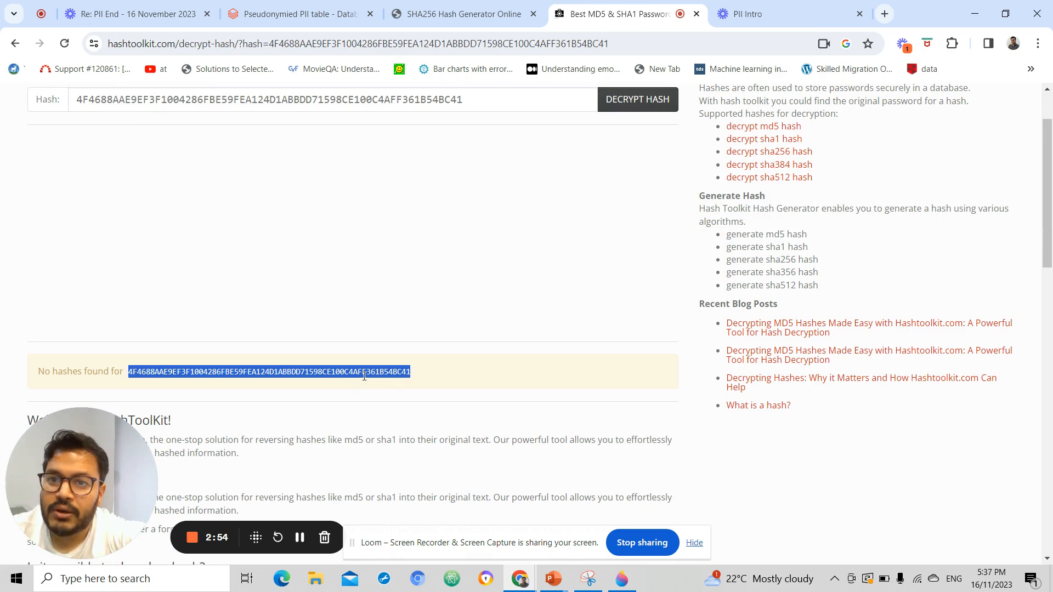
{"action": "left_click", "coordinate": [299, 13]}
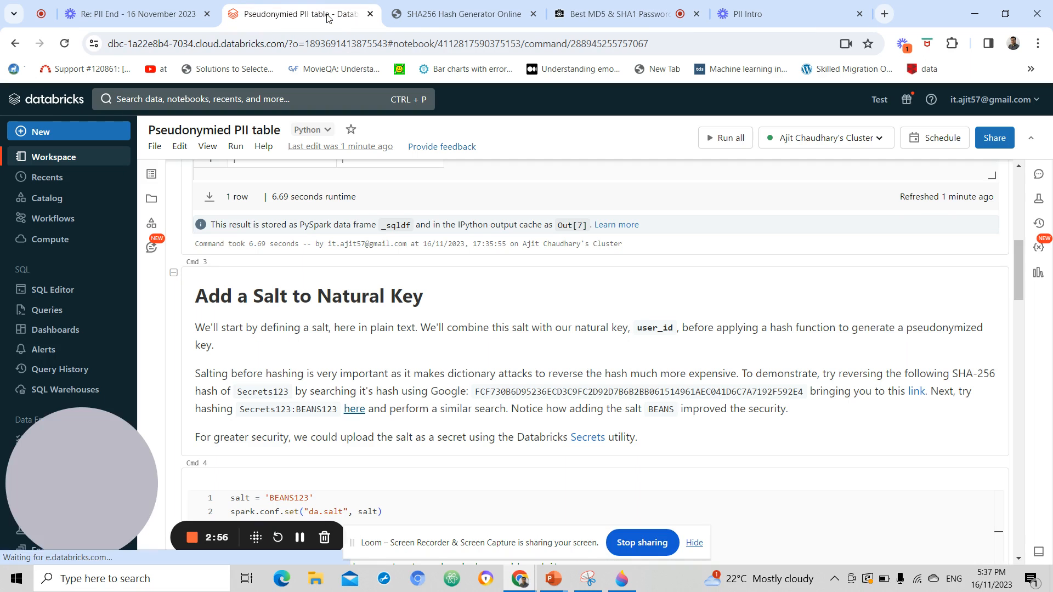
Append 4 to the salt value in Cmd 4 so it reads BEANS1234.
{"action": "scroll", "scroll_direction": "down", "scroll_amount": 3}
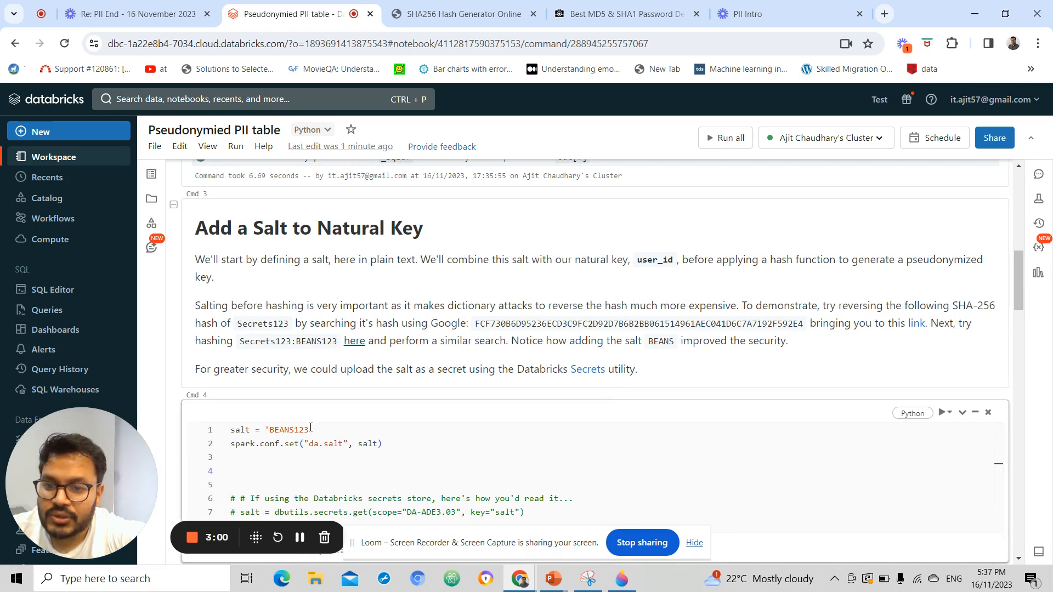
{"action": "left_click", "coordinate": [310, 430]}
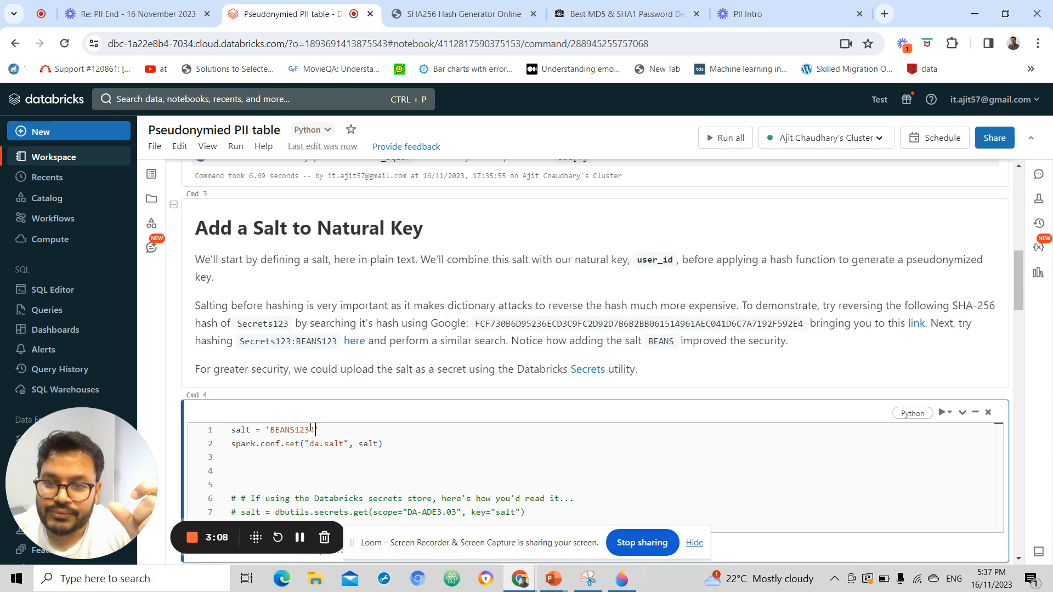
{"action": "type", "text": "4"}
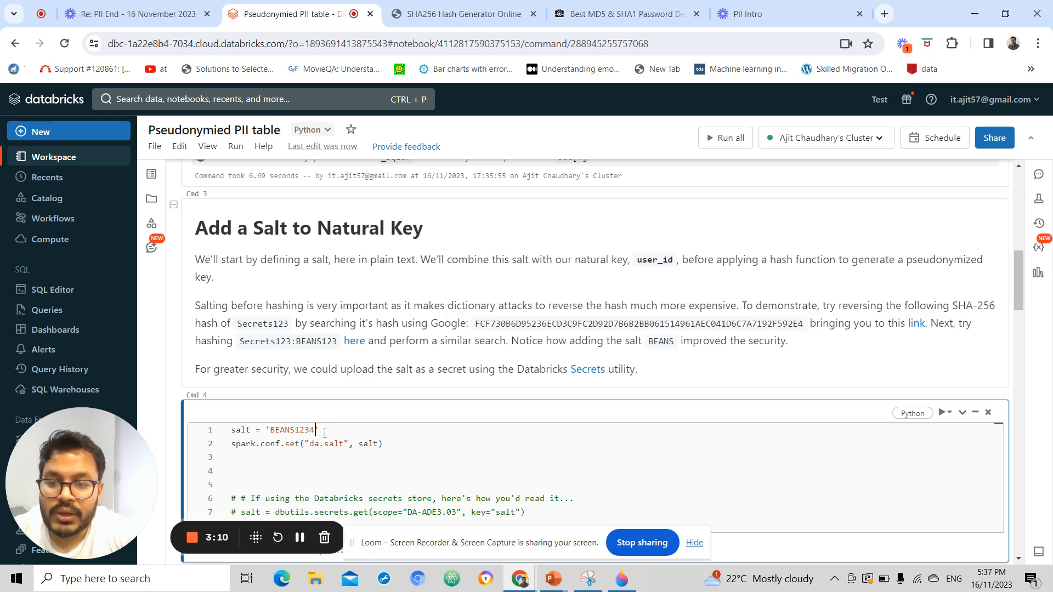
{"action": "scroll", "scroll_direction": "down", "scroll_amount": 3}
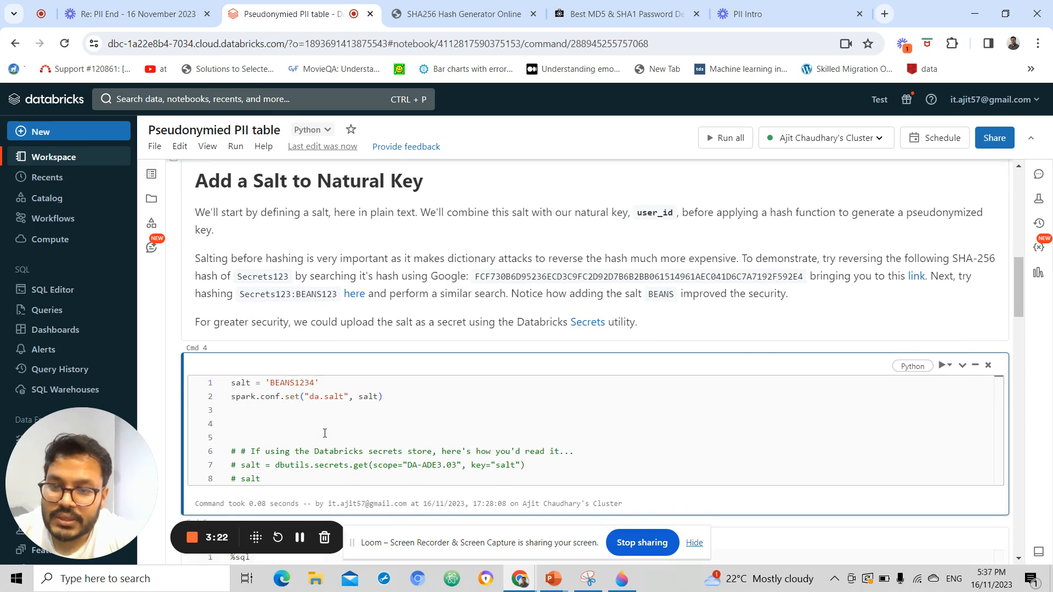
Highlight the DA-ADE3.03 scope and salt key names, then rerun the Cmd 4 salt cell.
{"action": "double_click", "coordinate": [290, 382]}
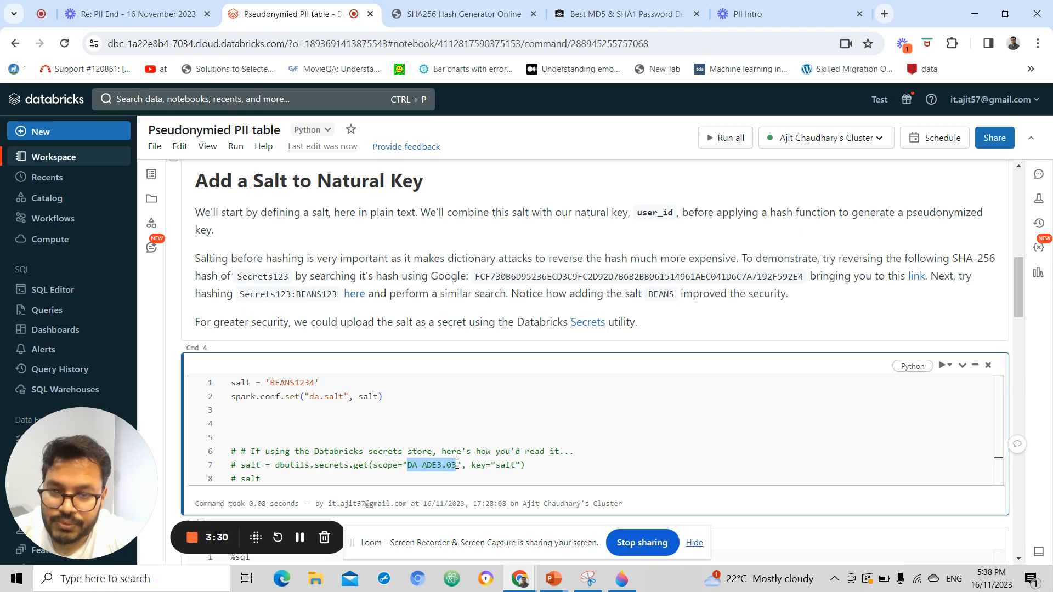
{"action": "scroll", "scroll_direction": "down", "scroll_amount": 3}
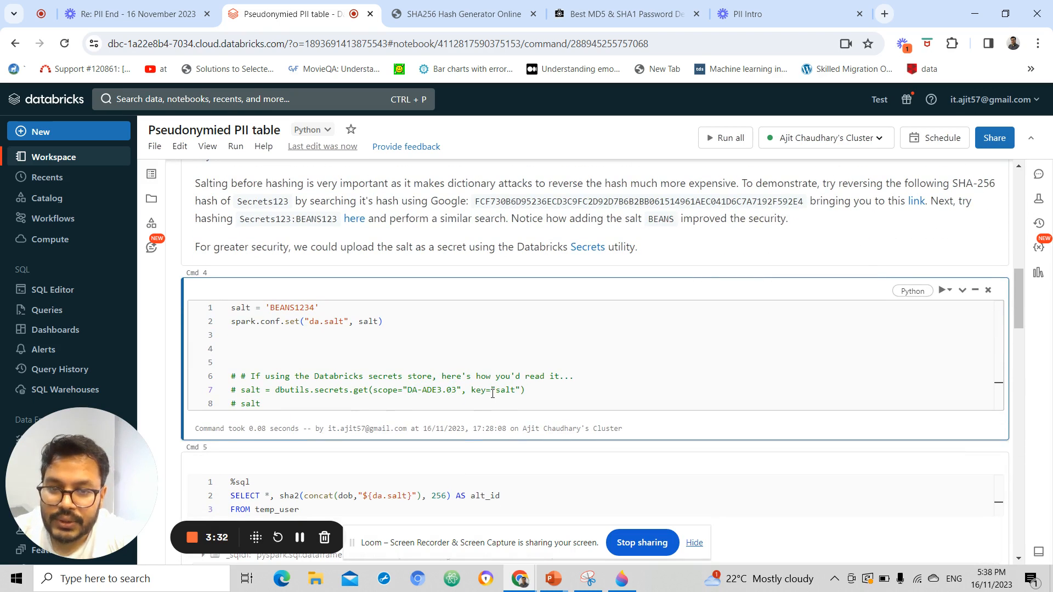
{"action": "double_click", "coordinate": [240, 308]}
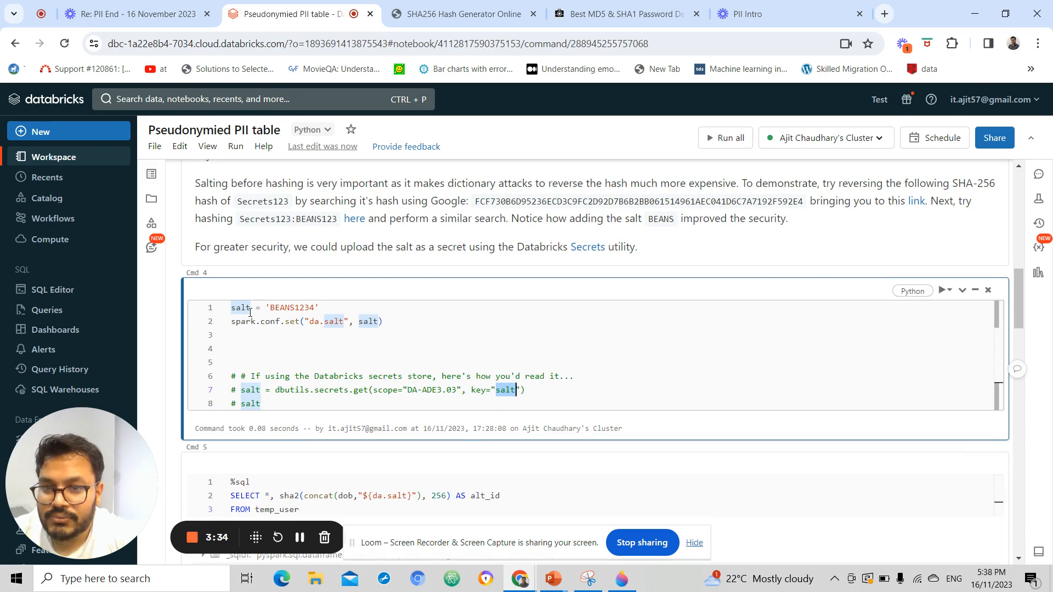
{"action": "left_click", "coordinate": [278, 334]}
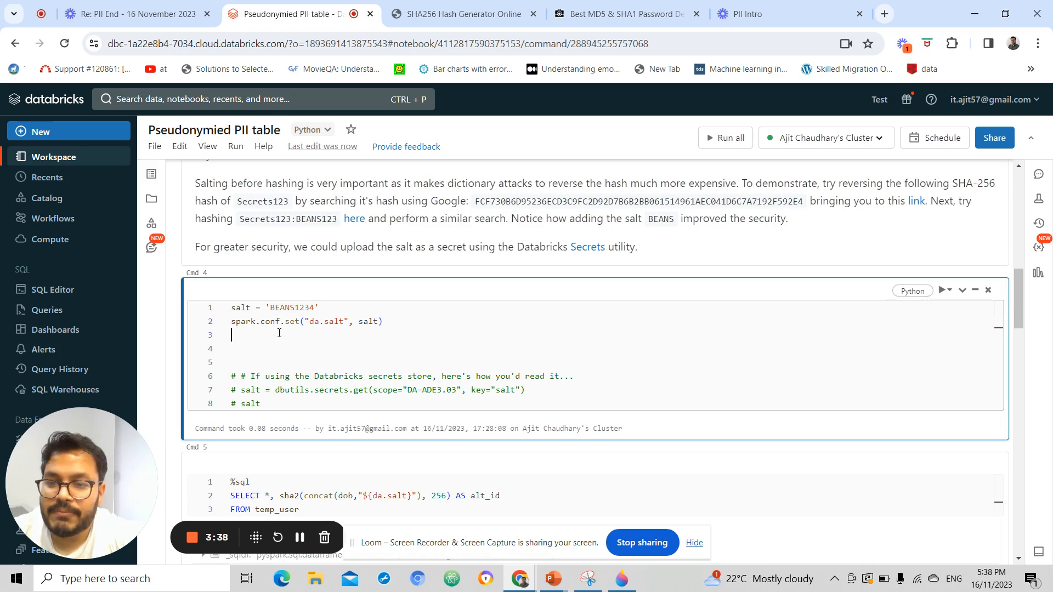
{"action": "mouse_move", "coordinate": [330, 392]}
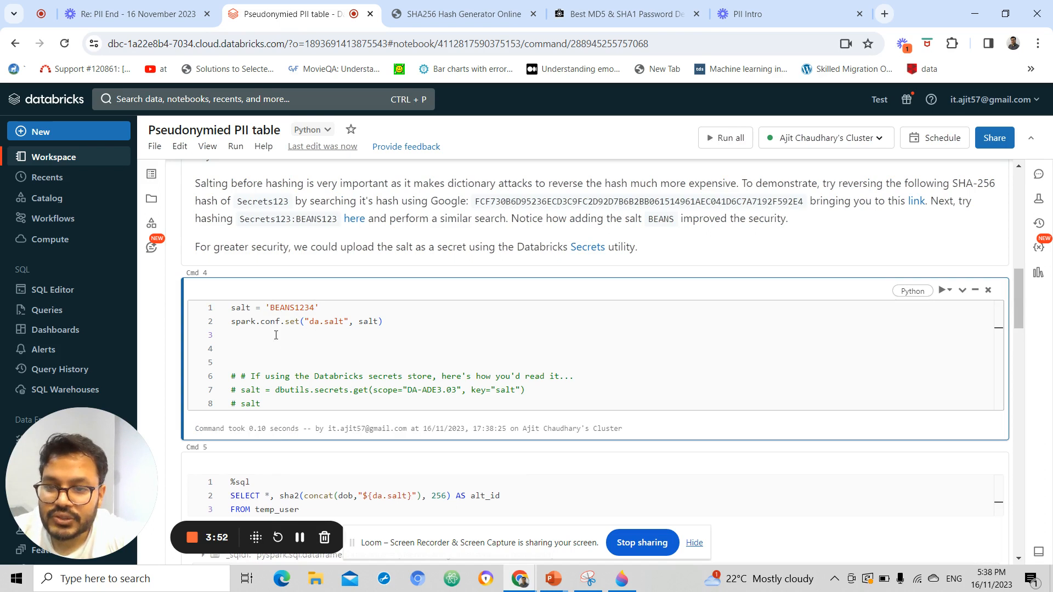
{"action": "scroll", "scroll_direction": "down", "scroll_amount": 3}
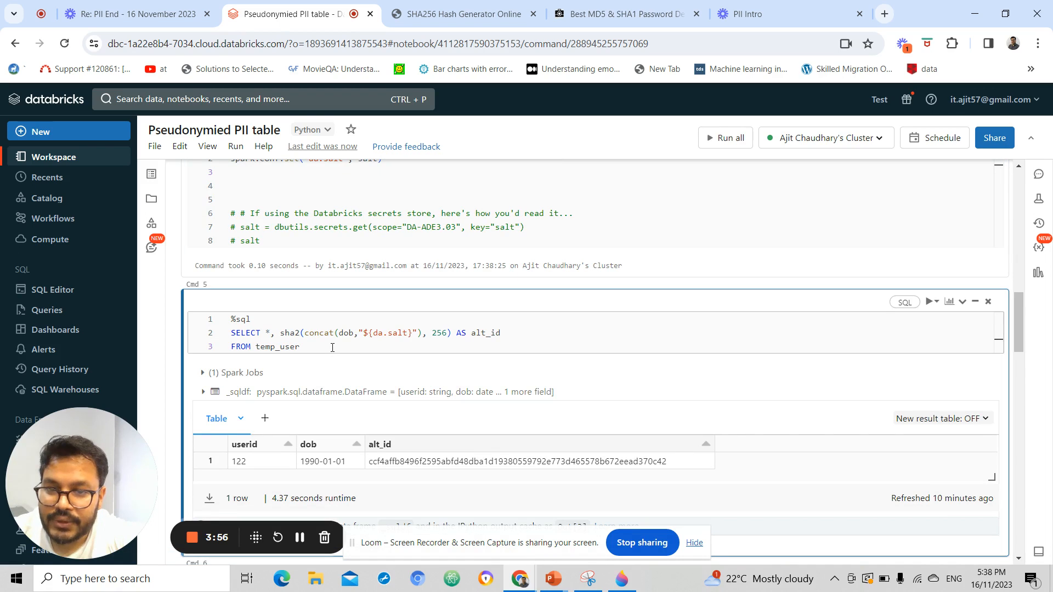
{"action": "mouse_move", "coordinate": [349, 332]}
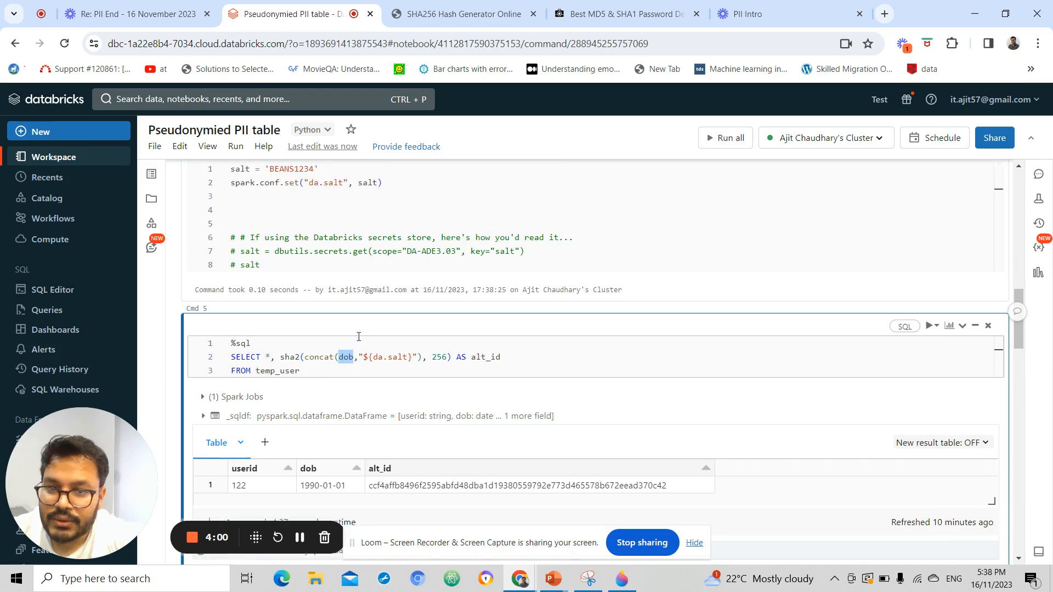
Rerun Cmd 5 and review user 122's new alt_id dee9939d…e488.
{"action": "scroll", "scroll_direction": "up", "scroll_amount": 3}
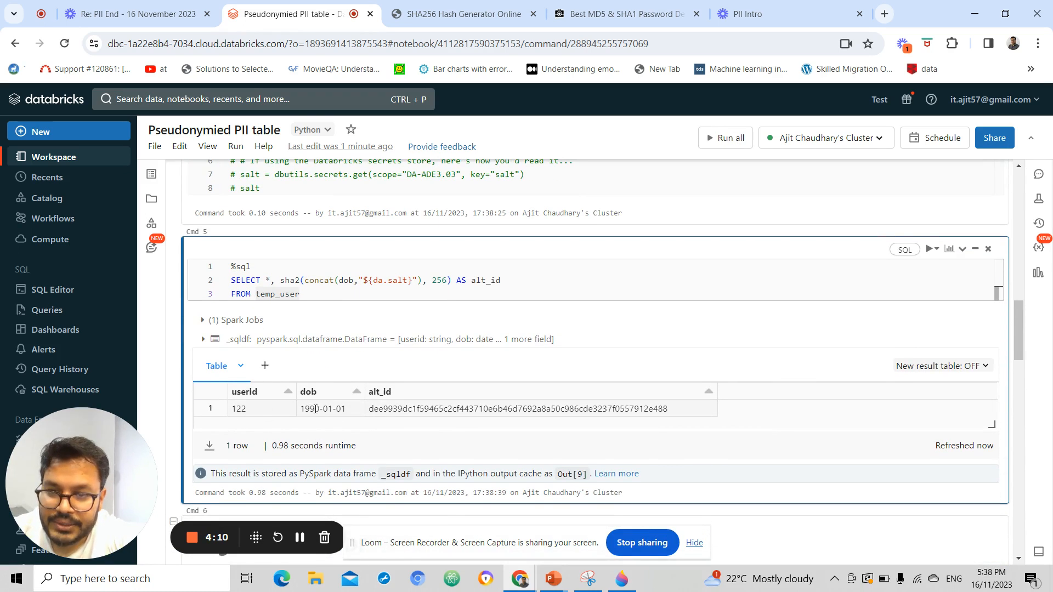
{"action": "scroll", "scroll_direction": "down", "scroll_amount": 3}
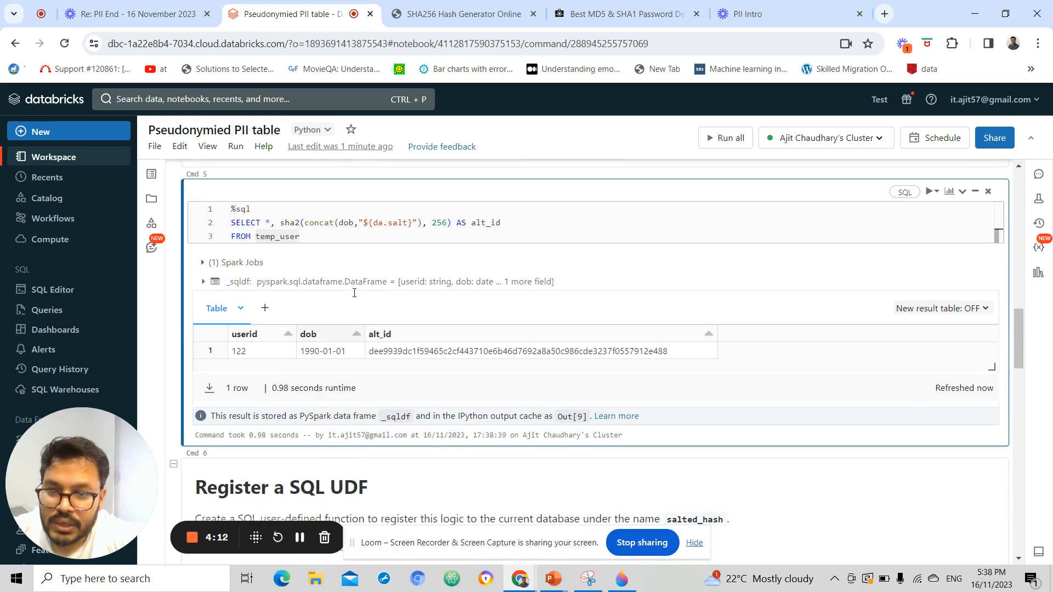
{"action": "scroll", "scroll_direction": "down", "scroll_amount": 3}
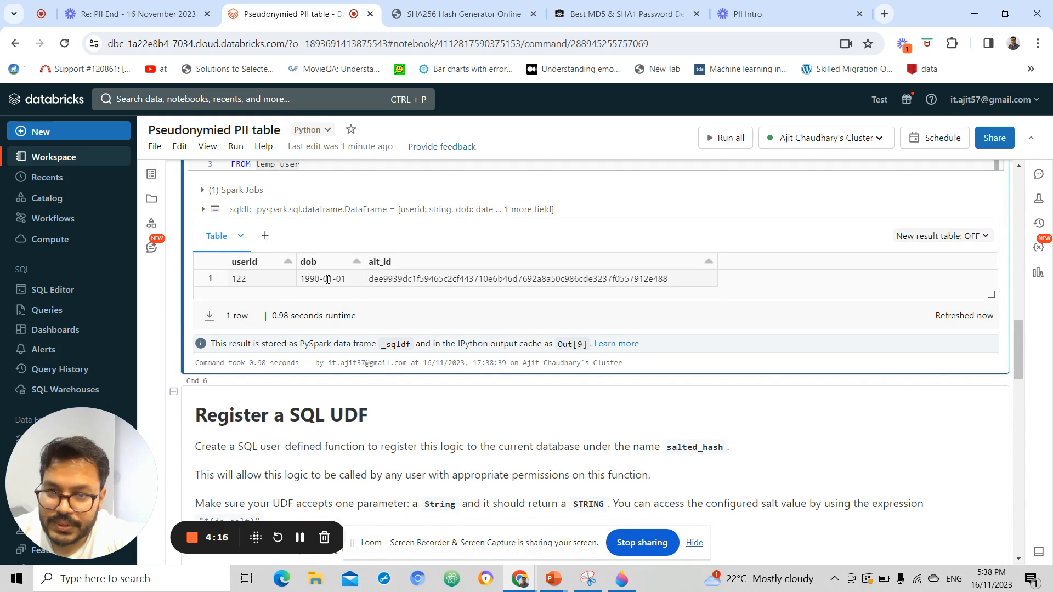
{"action": "mouse_move", "coordinate": [386, 292]}
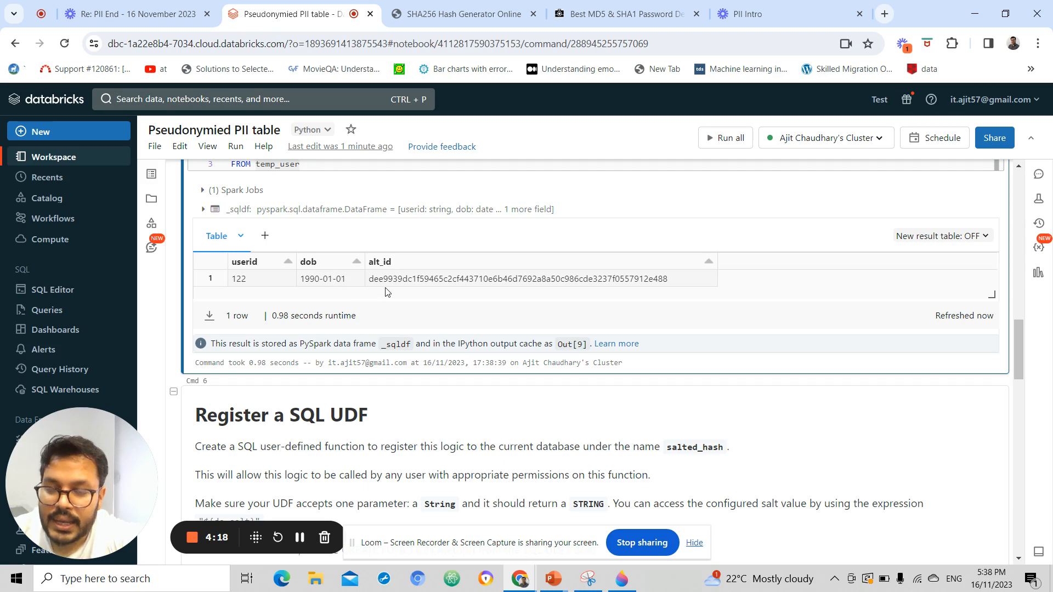
{"action": "scroll", "scroll_direction": "down", "scroll_amount": 3}
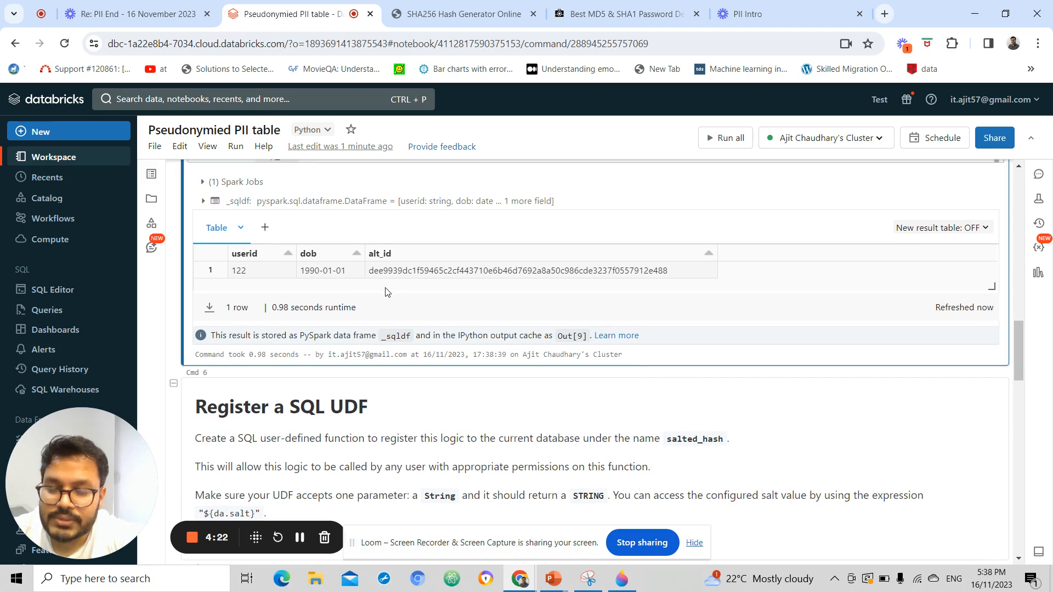
{"action": "scroll", "scroll_direction": "down", "scroll_amount": 3}
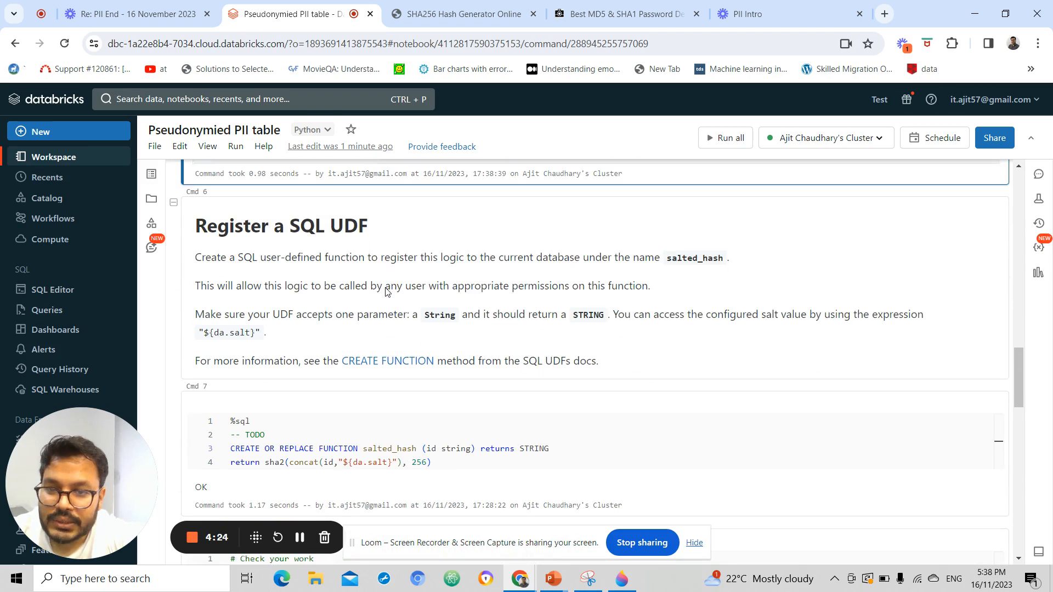
Rerun the Cmd 7 salted_hash function cell and the Cmd 8 check cell.
{"action": "scroll", "scroll_direction": "down", "scroll_amount": 3}
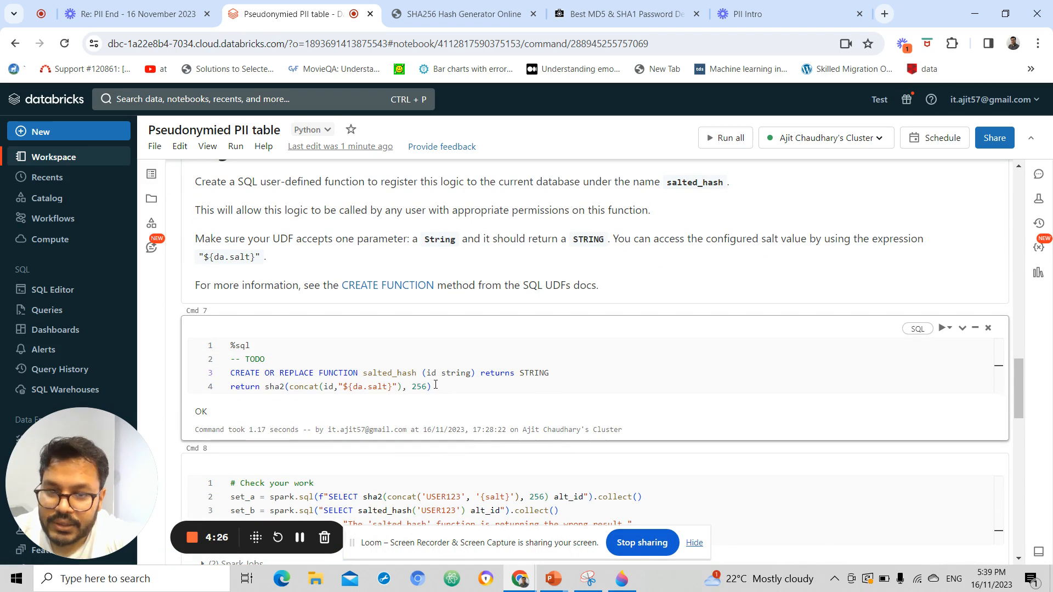
{"action": "left_click", "coordinate": [433, 386]}
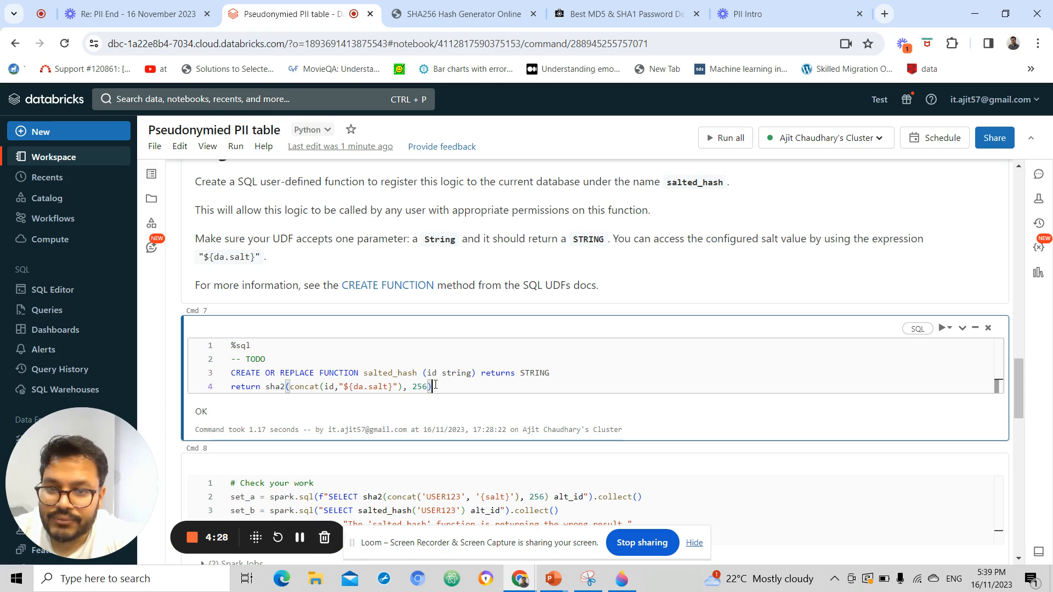
{"action": "scroll", "scroll_direction": "up", "scroll_amount": 3}
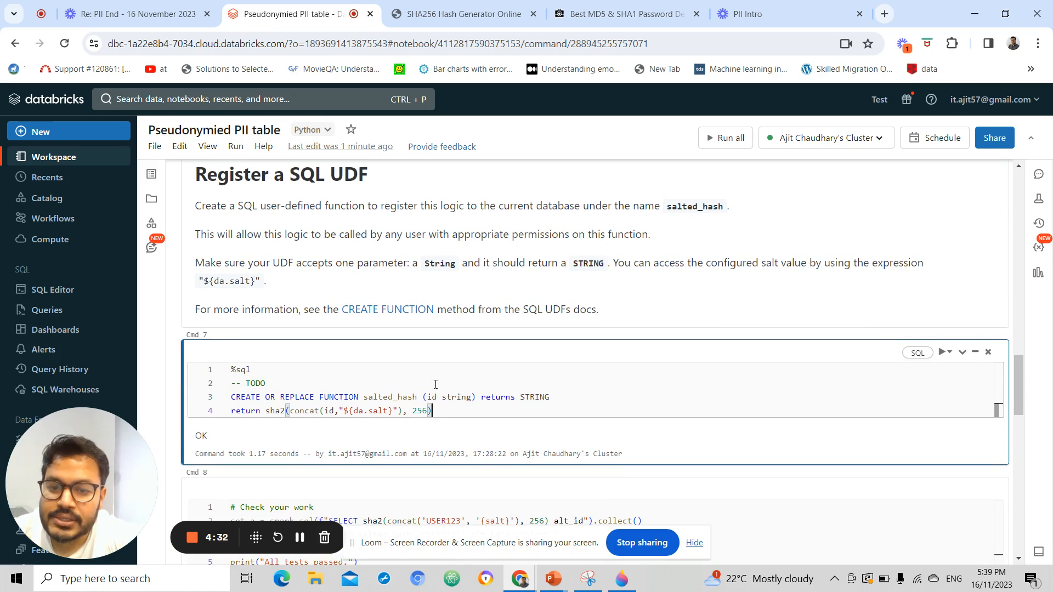
{"action": "left_click", "coordinate": [943, 351]}
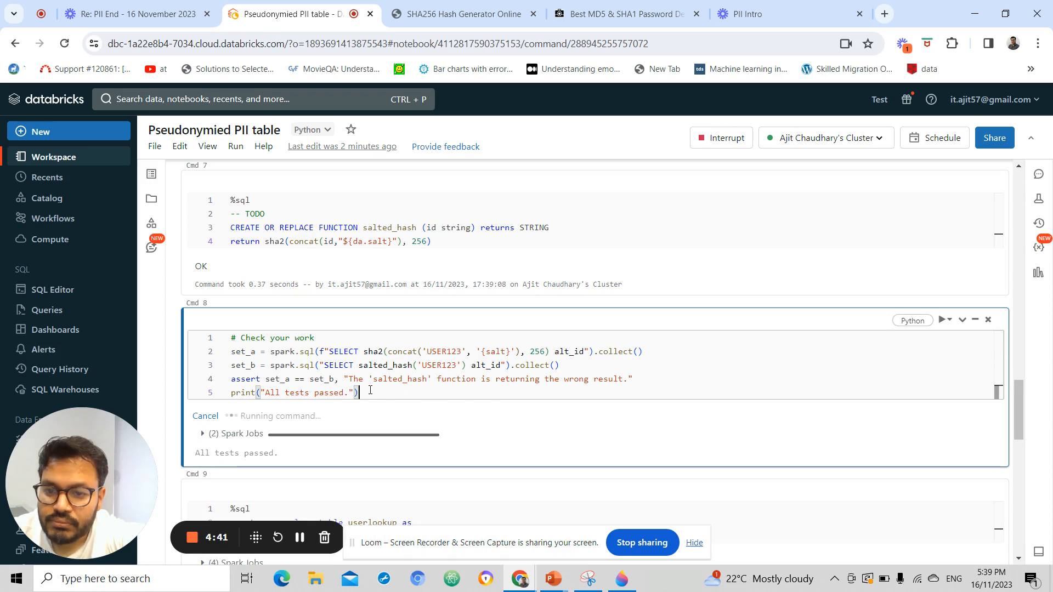
Run the Cmd 9 query creating userlookup from temp_user with salted_hash(dob) per userid.
{"action": "scroll", "scroll_direction": "down", "scroll_amount": 3}
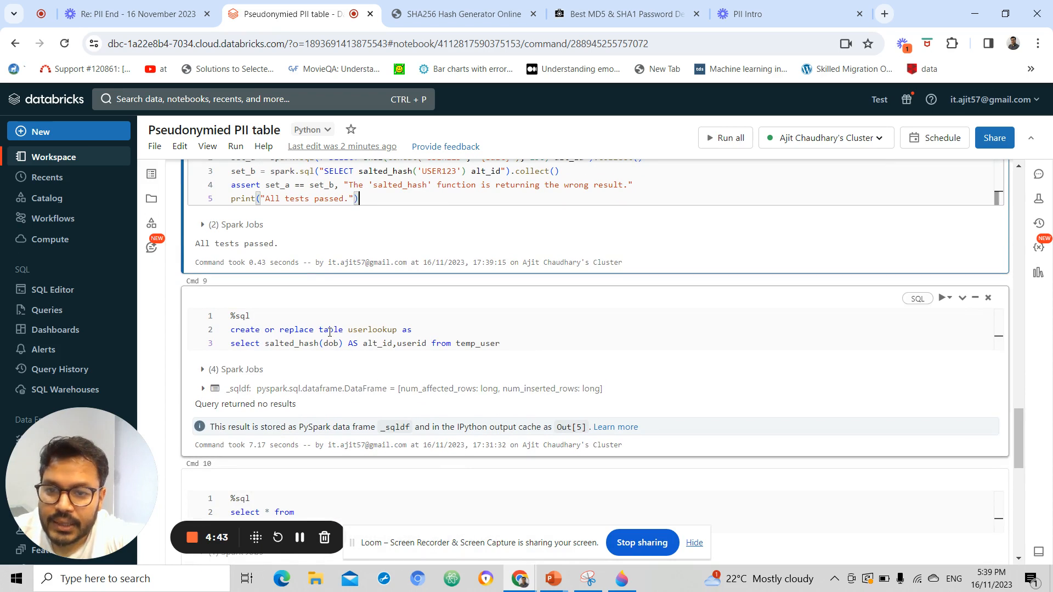
{"action": "double_click", "coordinate": [372, 329]}
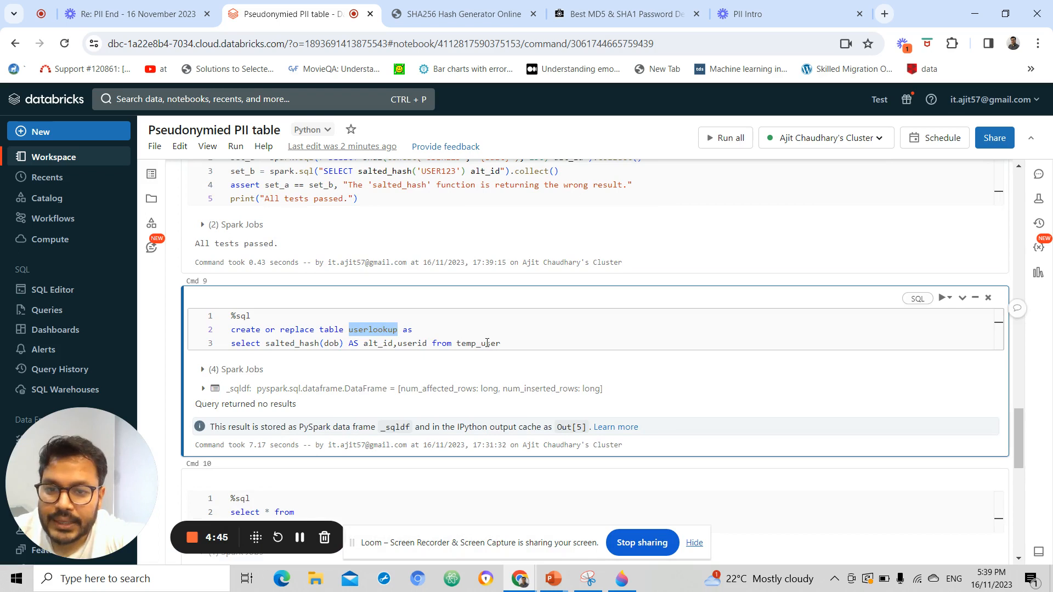
{"action": "left_click", "coordinate": [499, 344]}
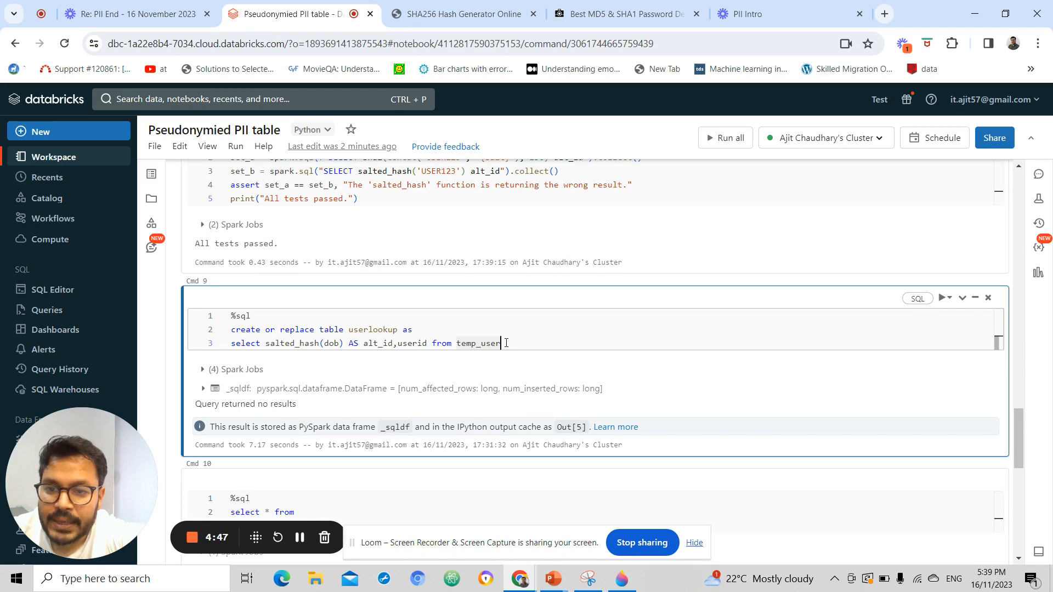
{"action": "left_click", "coordinate": [941, 298]}
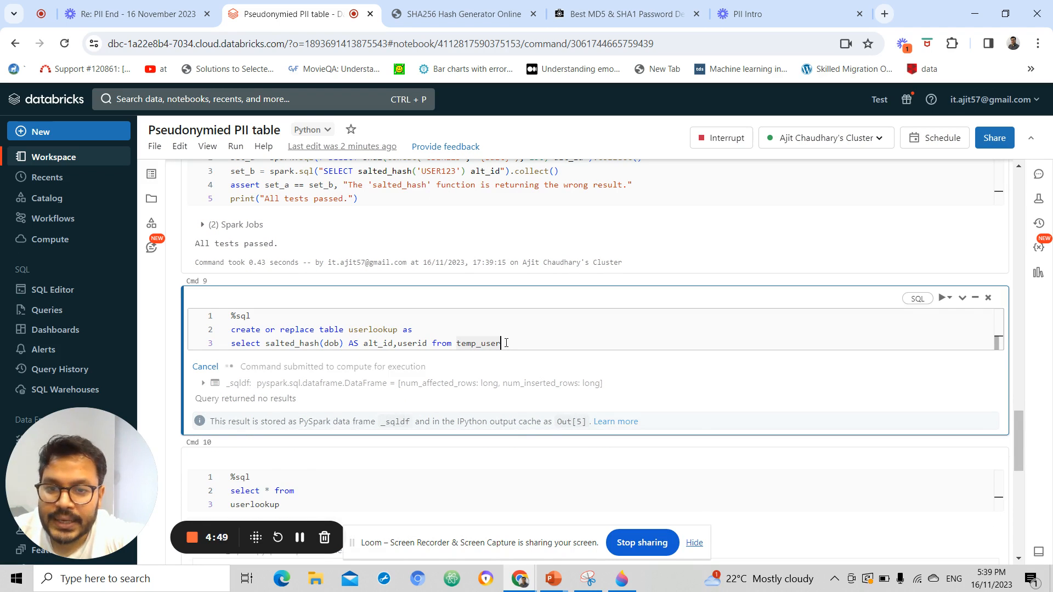